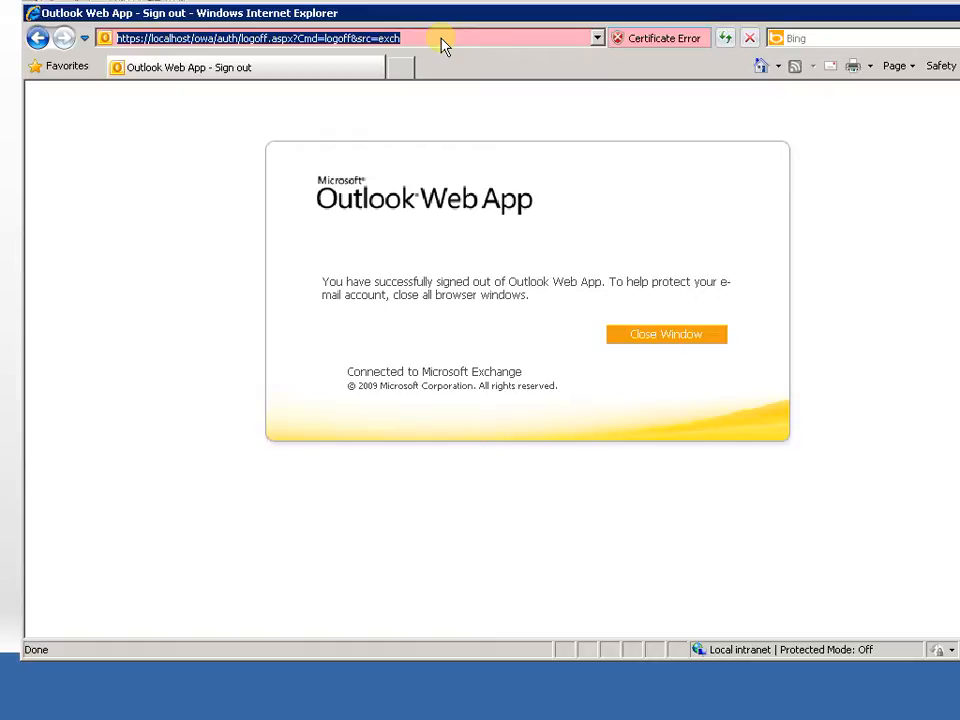
# Step: Start entering https: in the Internet Explorer address bar to bring up localhost suggestions
pyautogui.write('h')
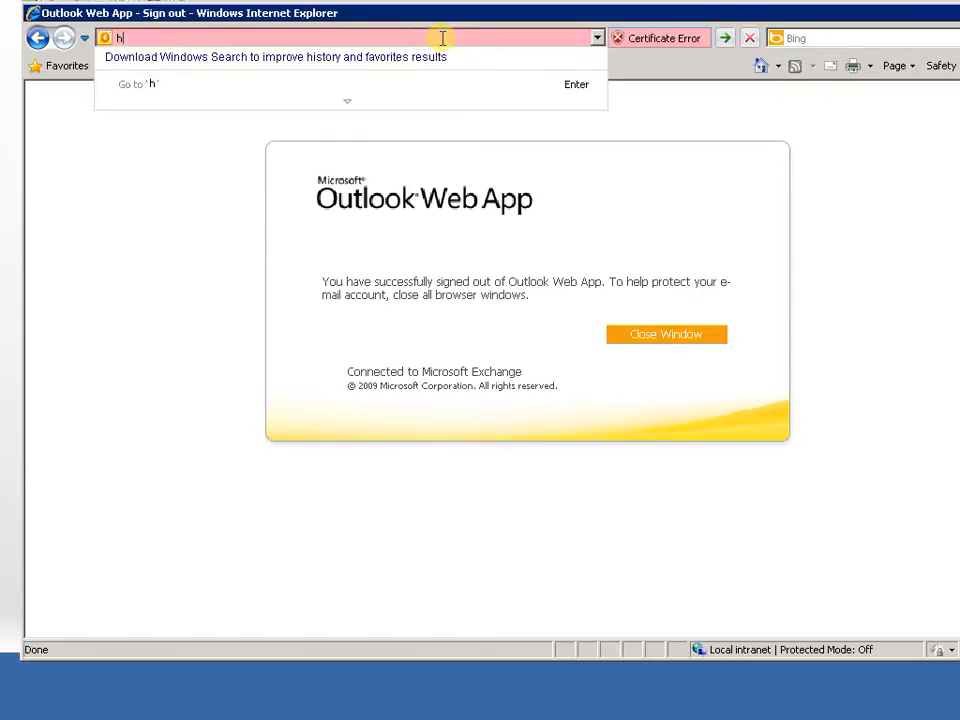
pyautogui.write('ttps://local')
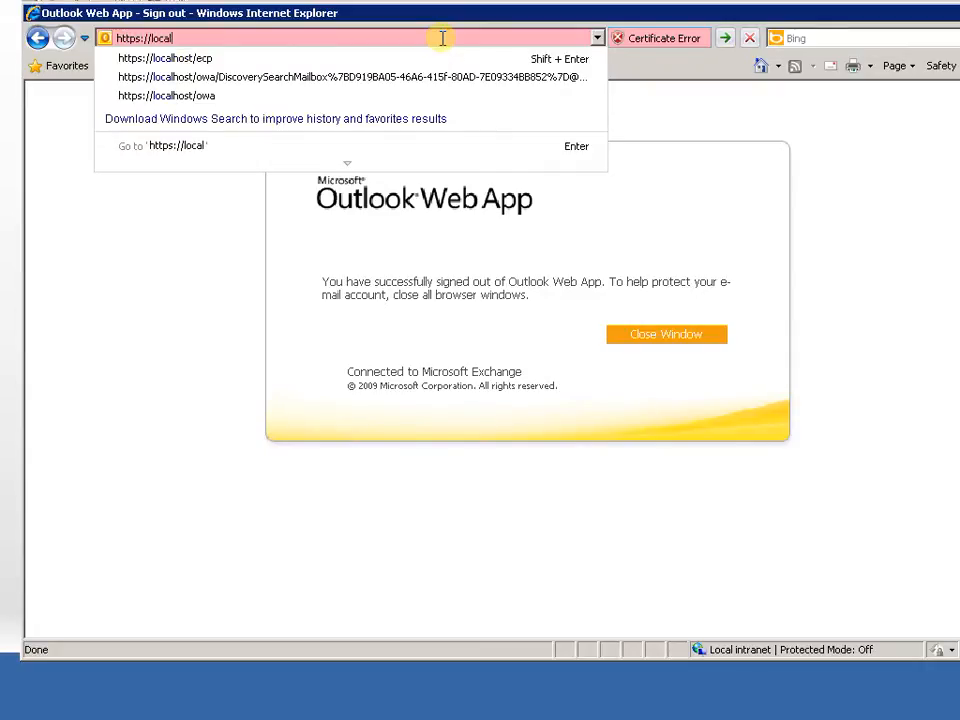
pyautogui.moveTo(164, 58)
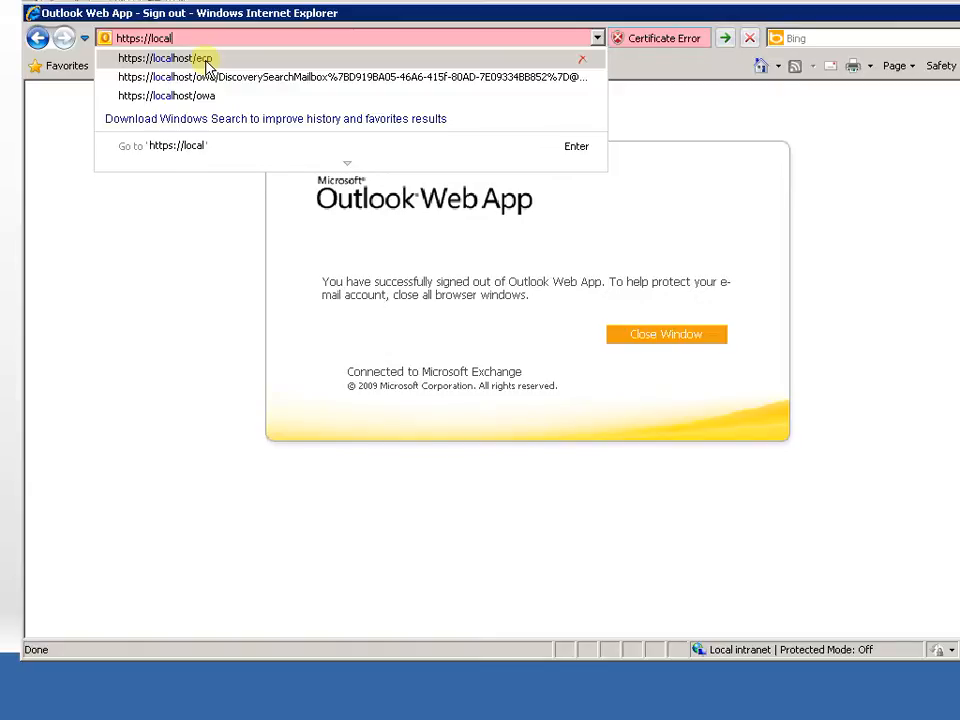
pyautogui.click(164, 58)
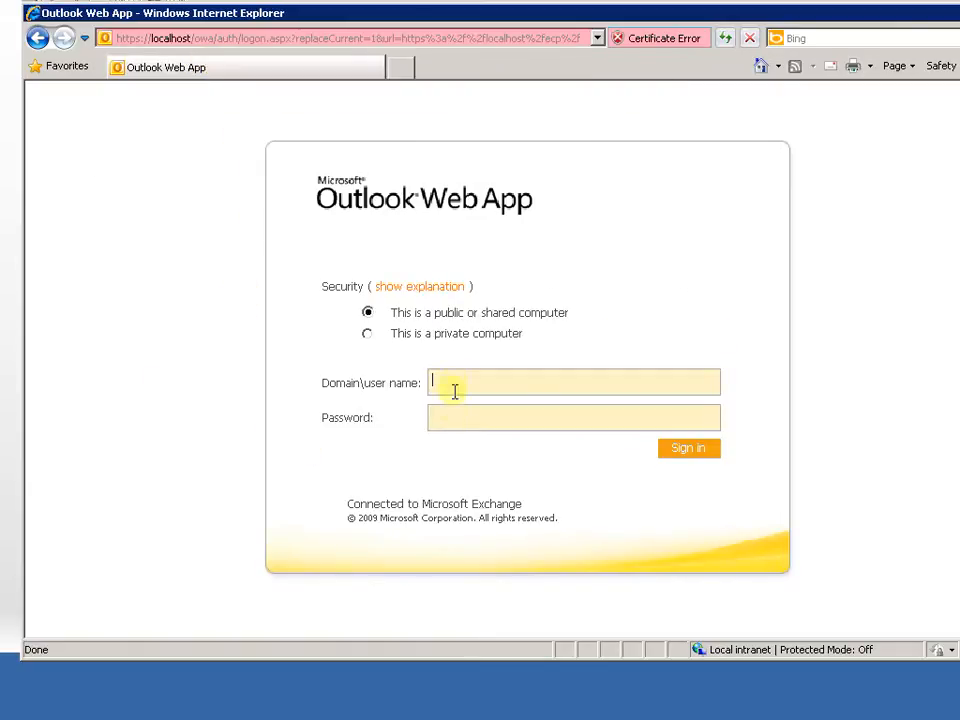
pyautogui.write('a')
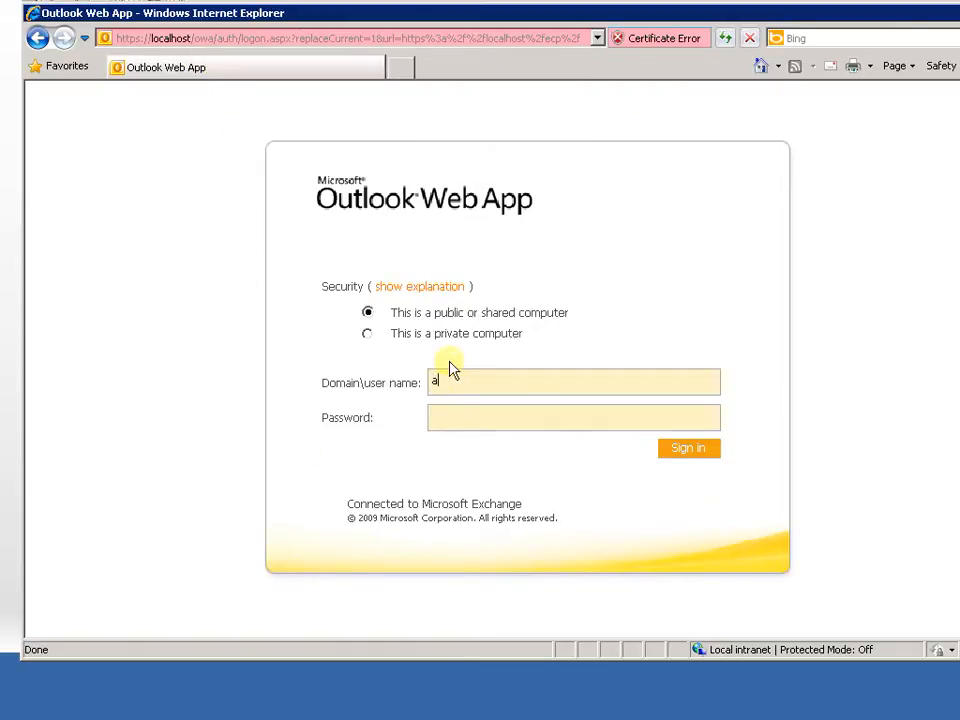
pyautogui.write('dministrat')
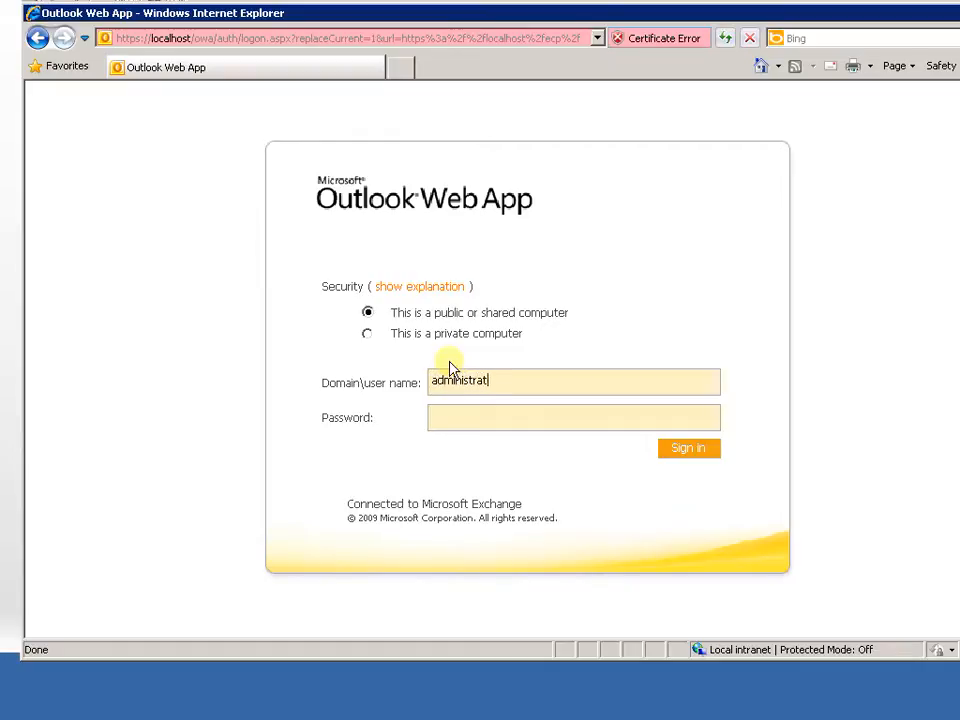
pyautogui.click(572, 418)
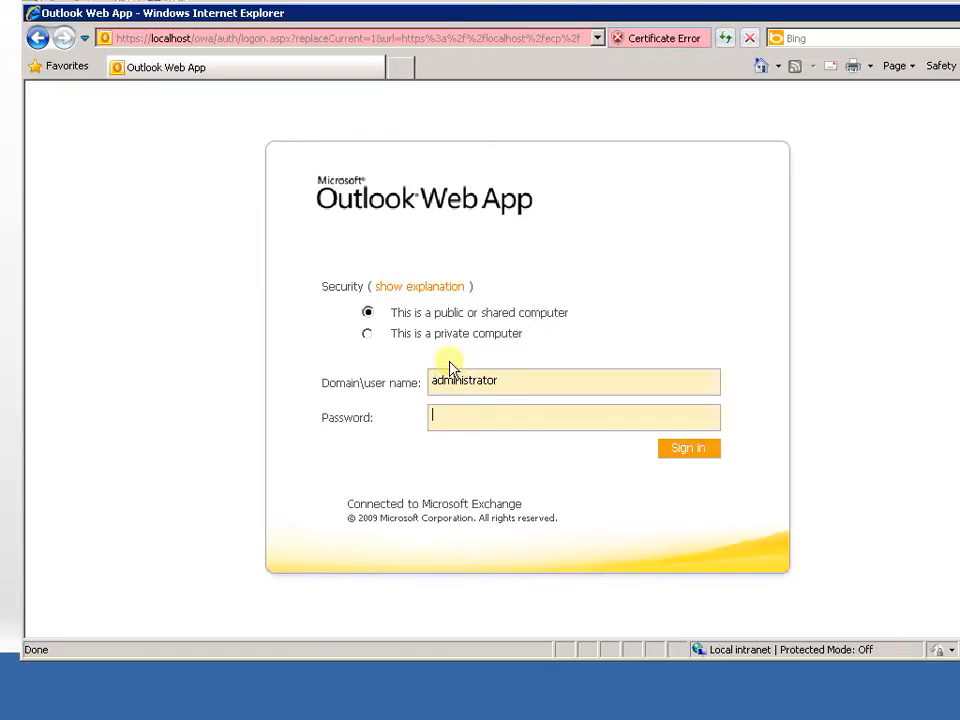
pyautogui.write('••••')
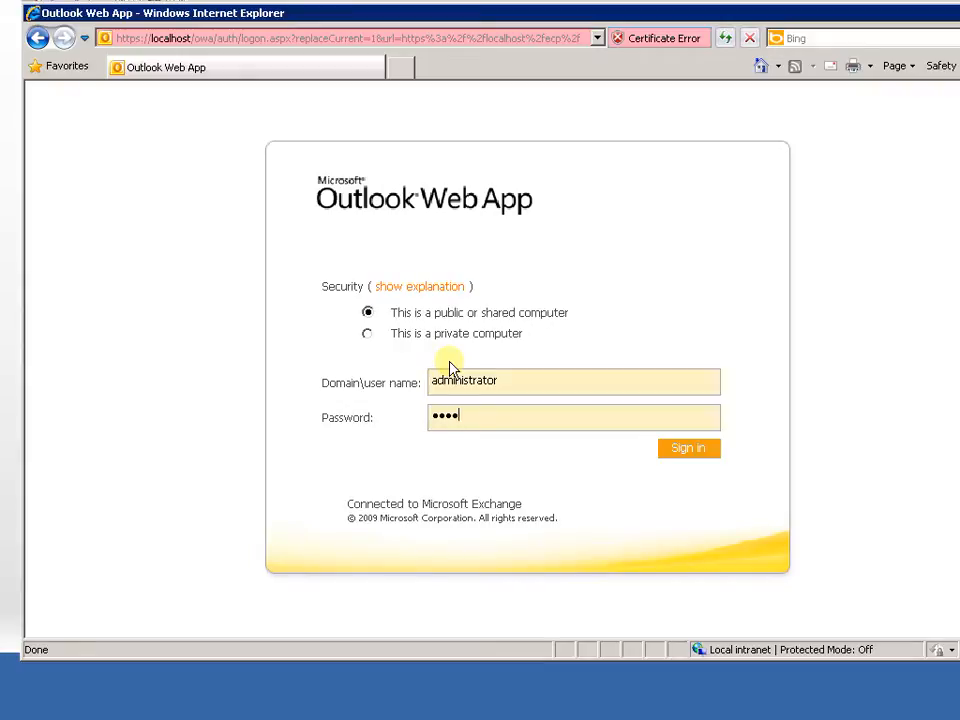
pyautogui.write('••••')
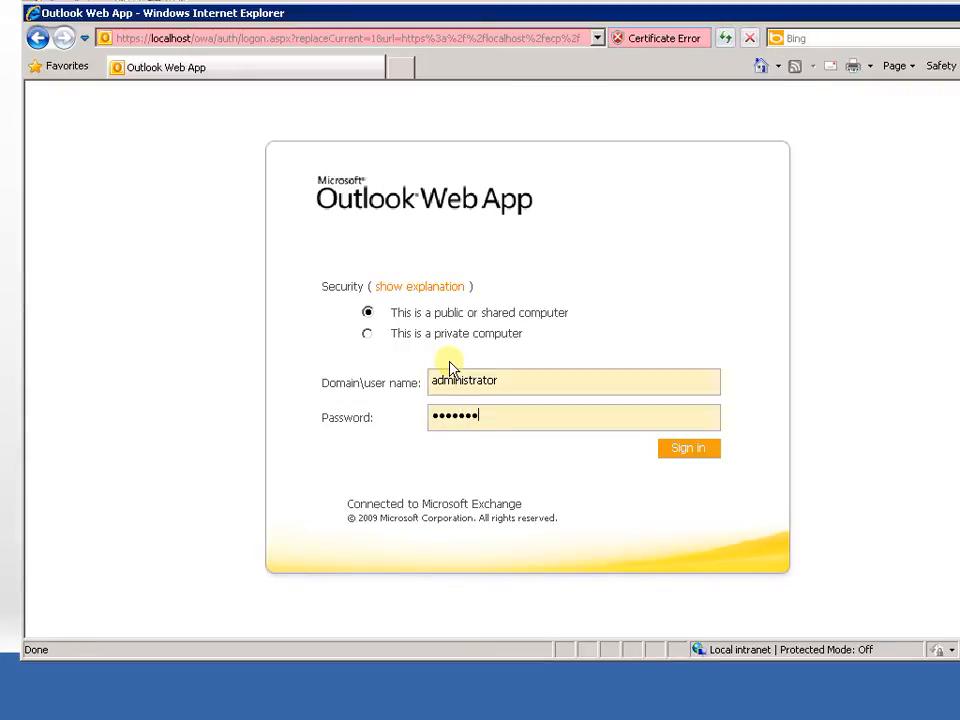
pyautogui.press('backspace')
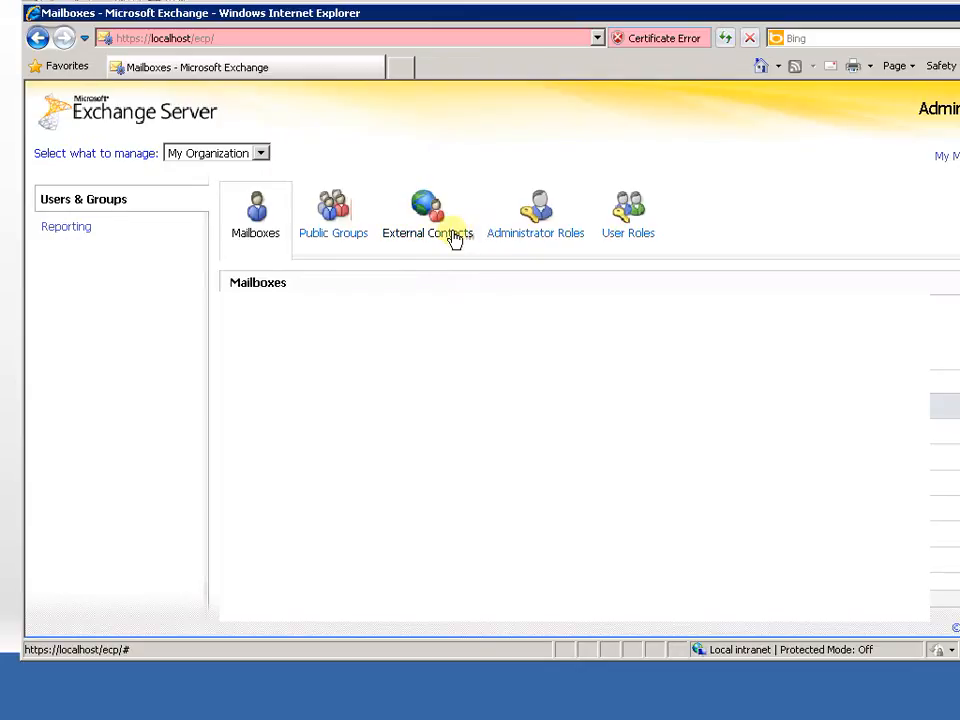
pyautogui.moveTo(372, 208)
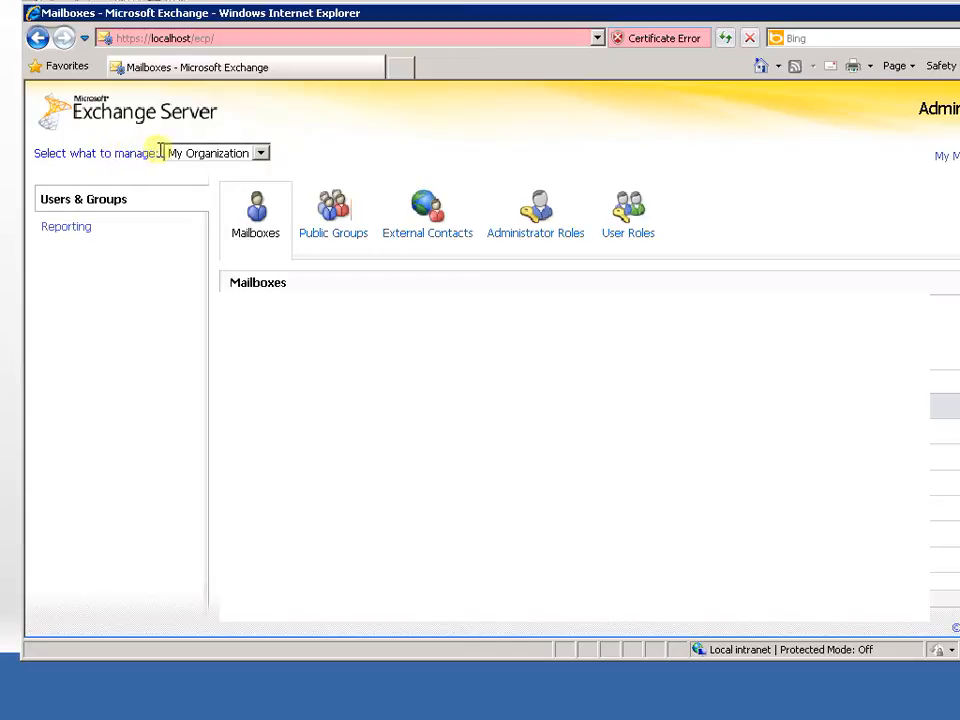
pyautogui.moveTo(288, 154)
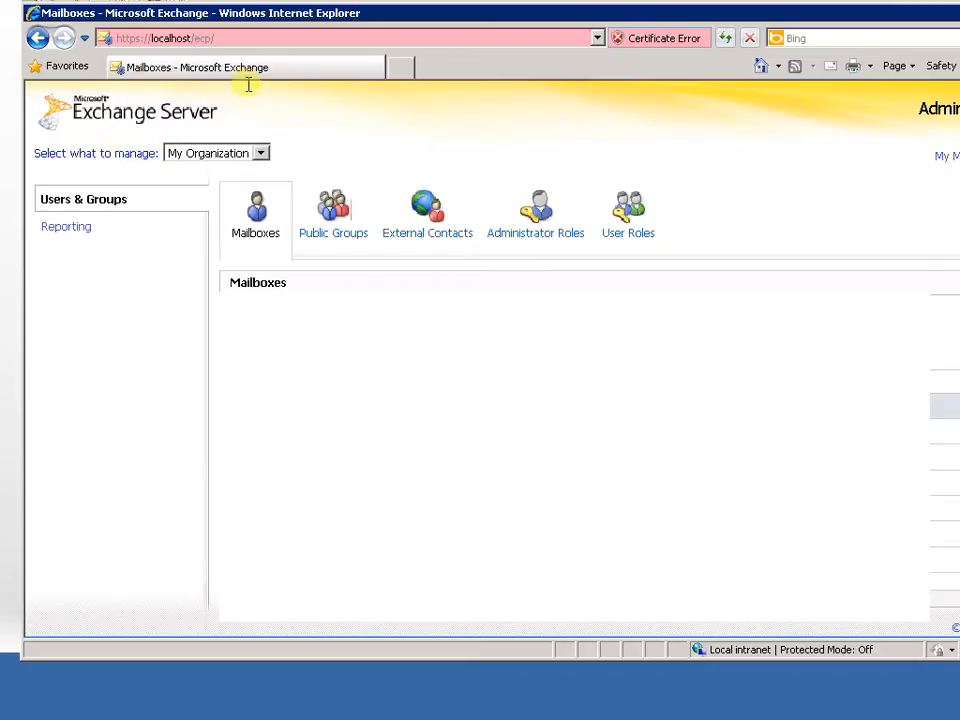
pyautogui.moveTo(530, 132)
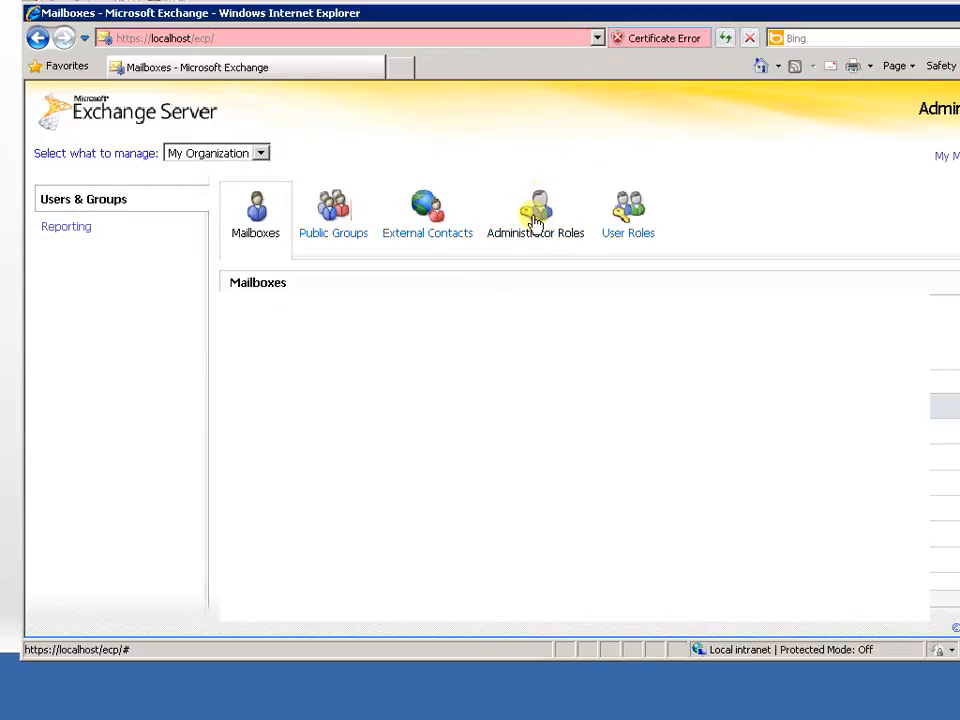
# Step: Show Administrator Roles and select Discovery Management to see its Legal Hold and Mailbox Search roles
pyautogui.click(536, 212)
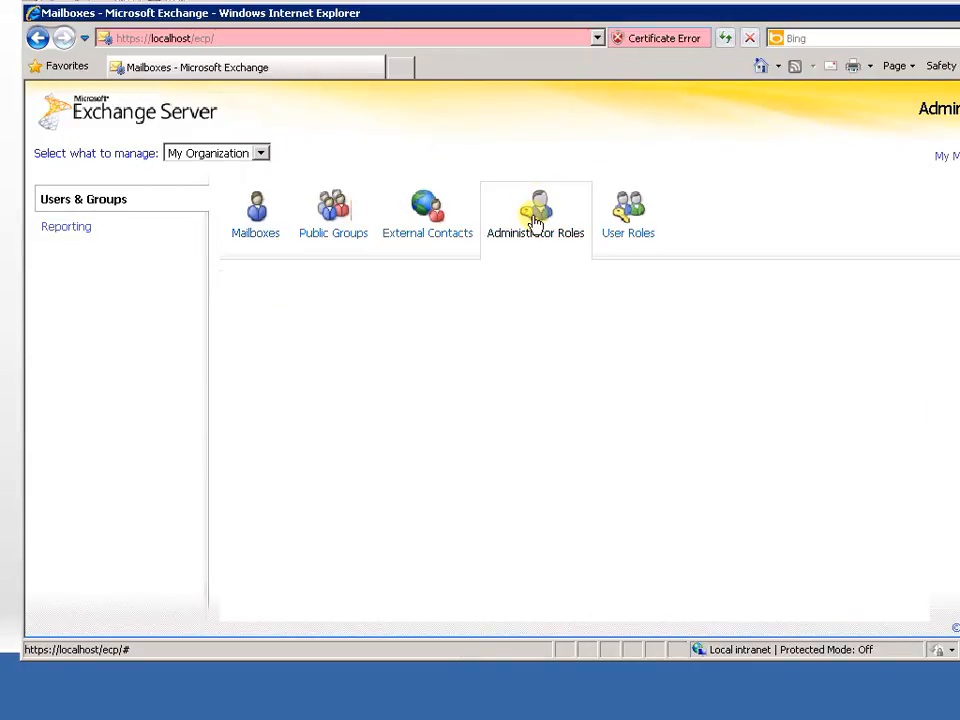
pyautogui.click(536, 212)
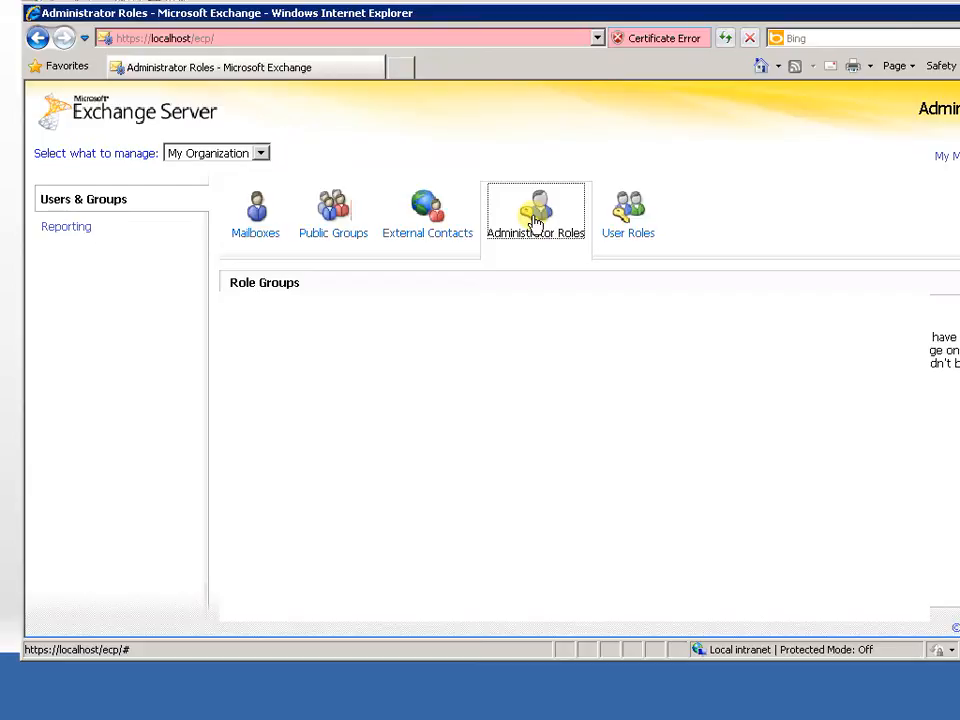
pyautogui.click(536, 210)
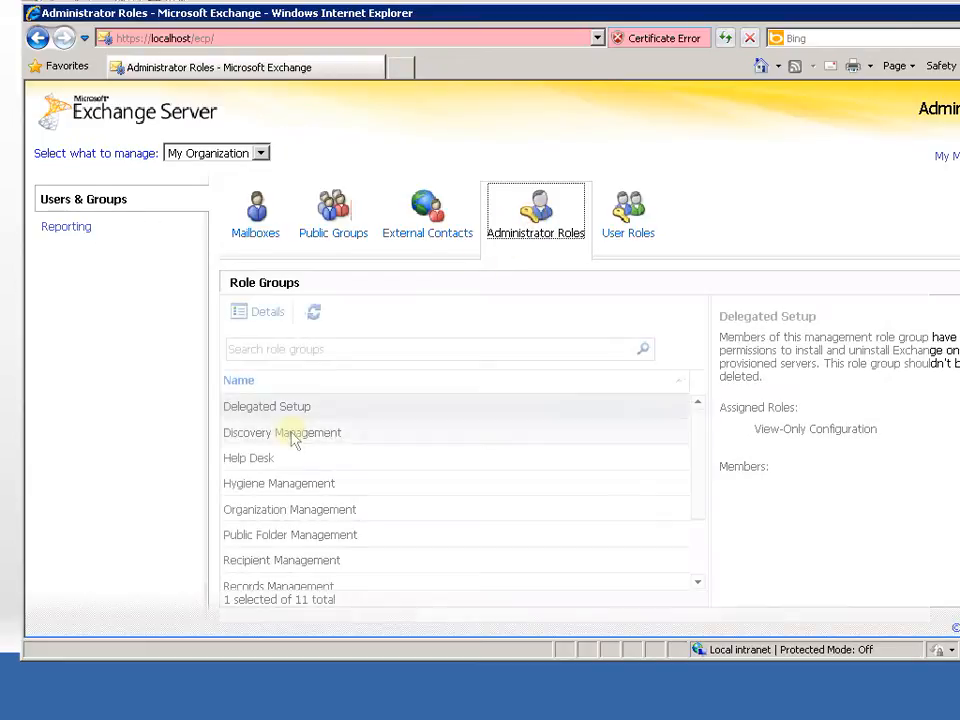
pyautogui.click(282, 432)
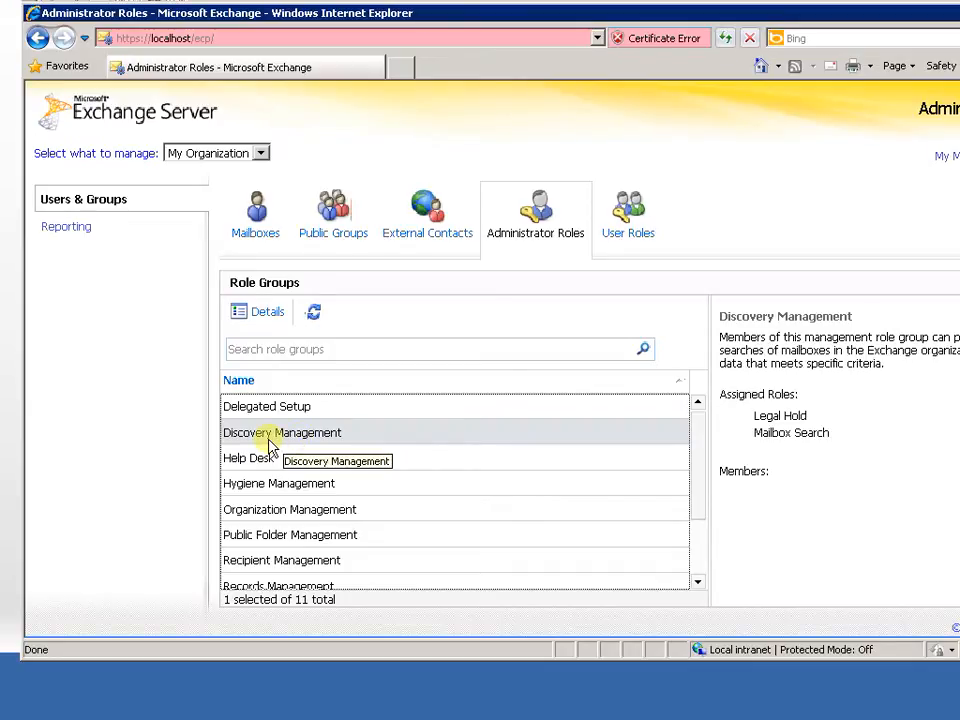
pyautogui.moveTo(270, 444)
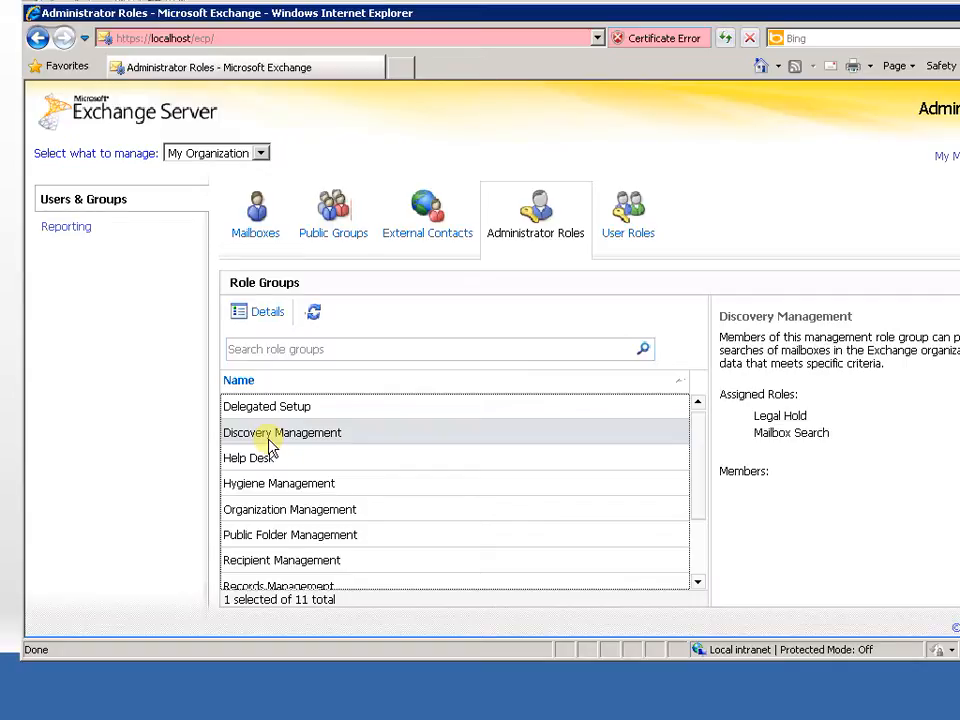
pyautogui.moveTo(320, 444)
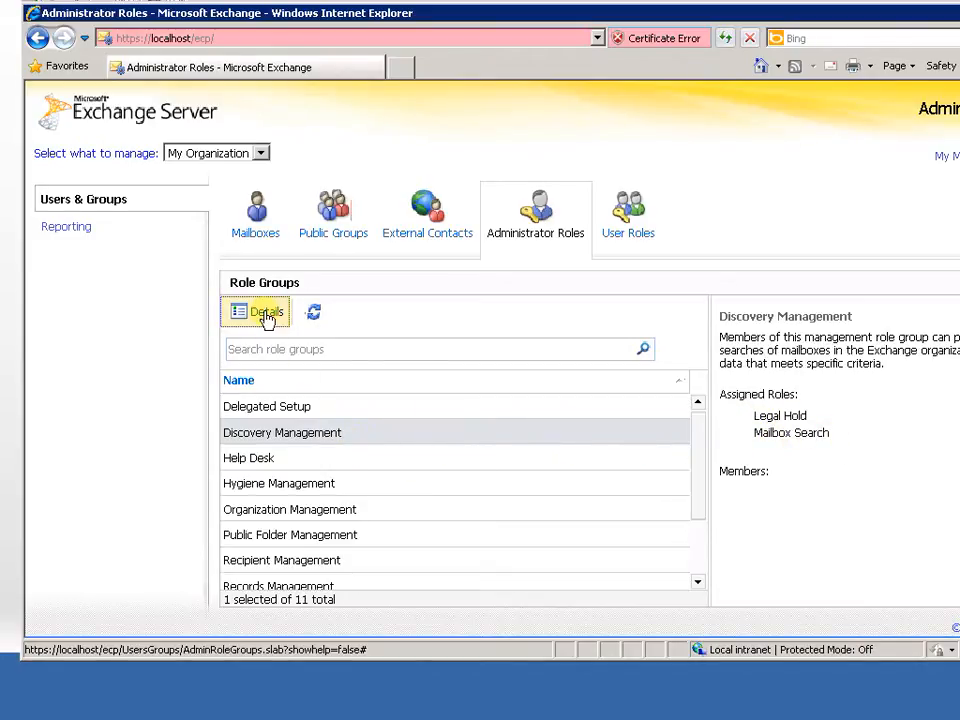
# Step: Add Administrator as a member of the Discovery Management role group and save it
pyautogui.click(264, 312)
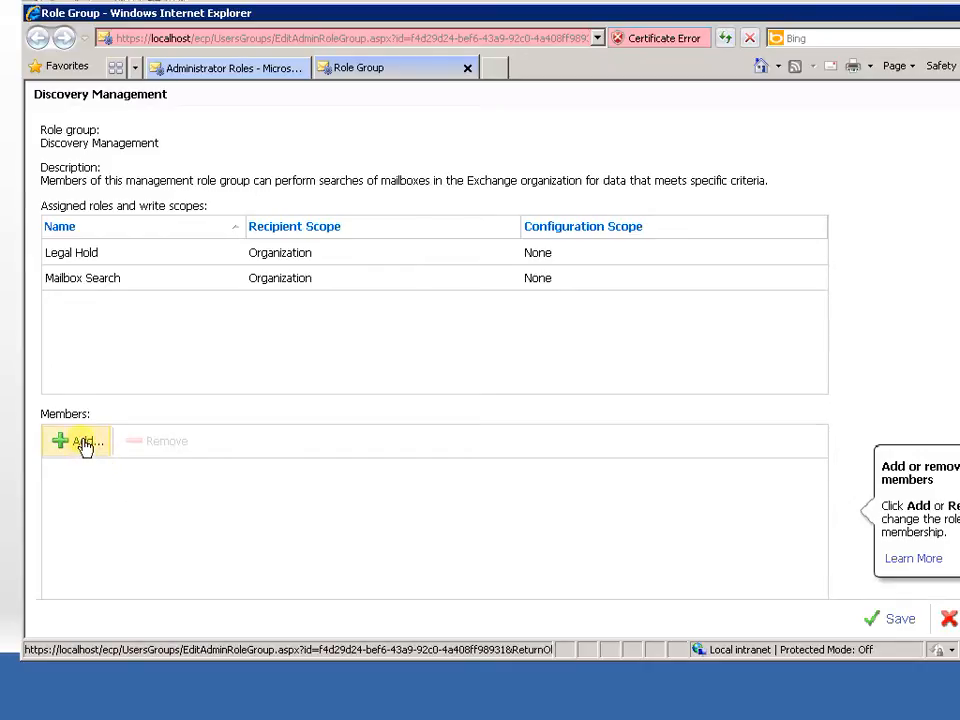
pyautogui.click(76, 442)
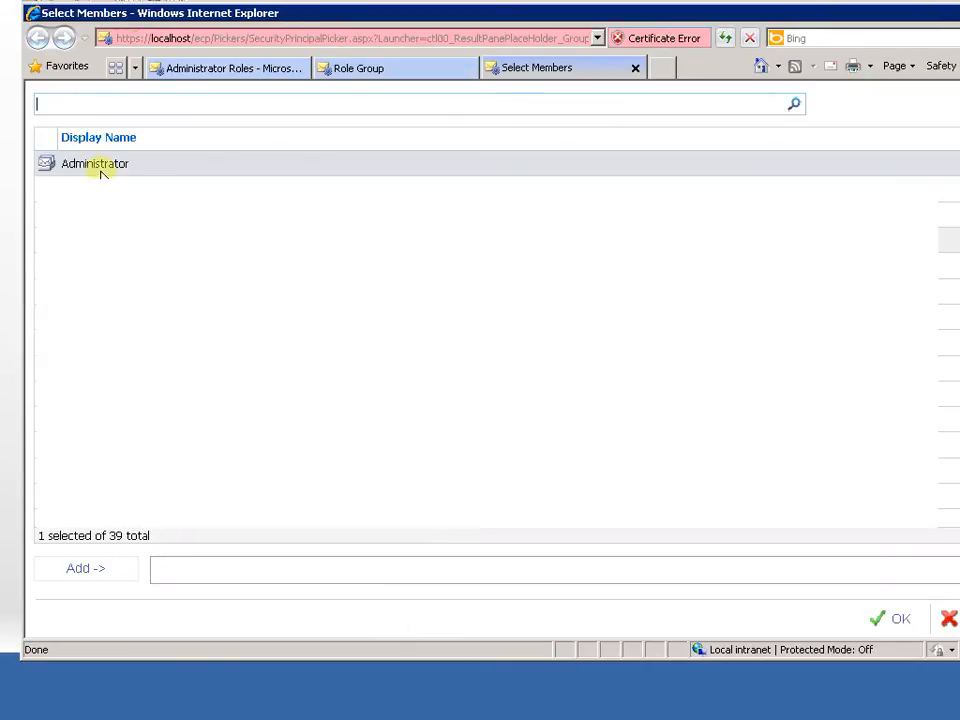
pyautogui.click(84, 568)
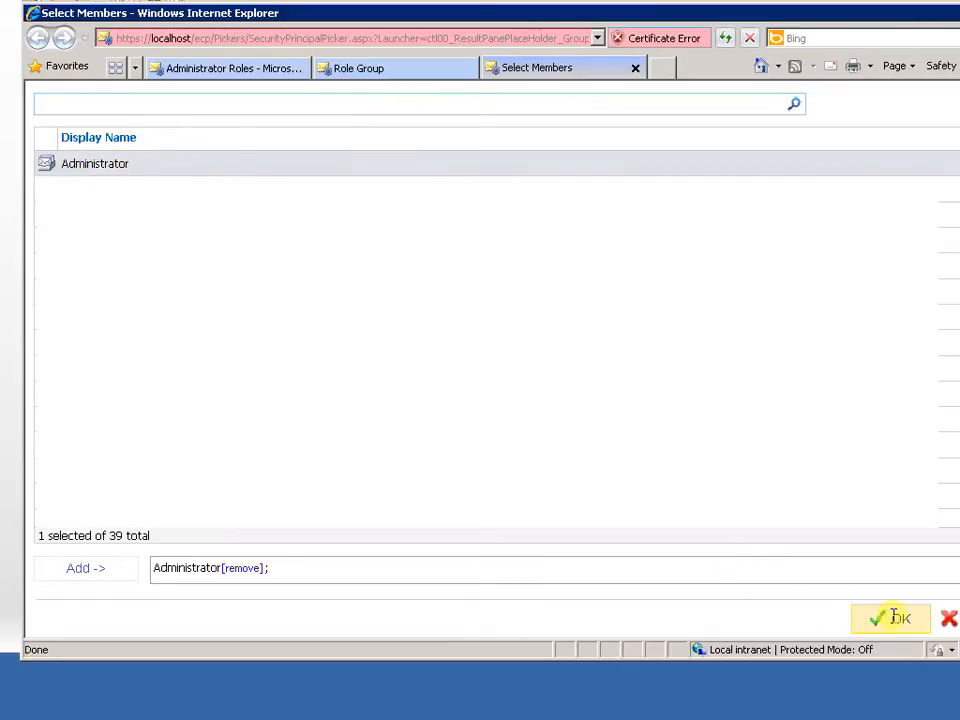
pyautogui.click(890, 616)
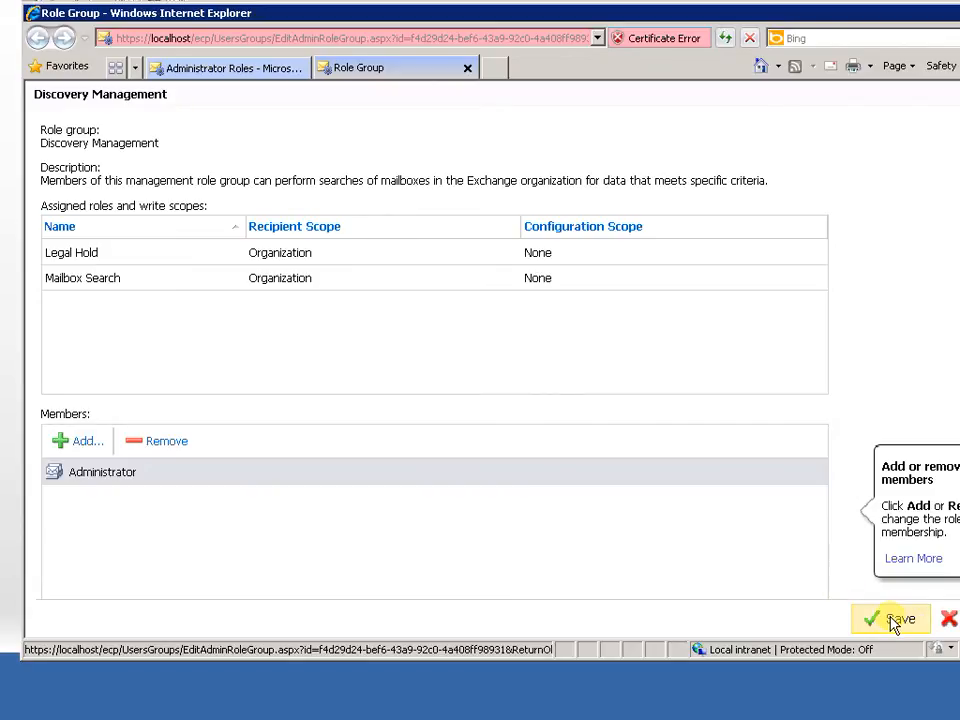
pyautogui.click(890, 618)
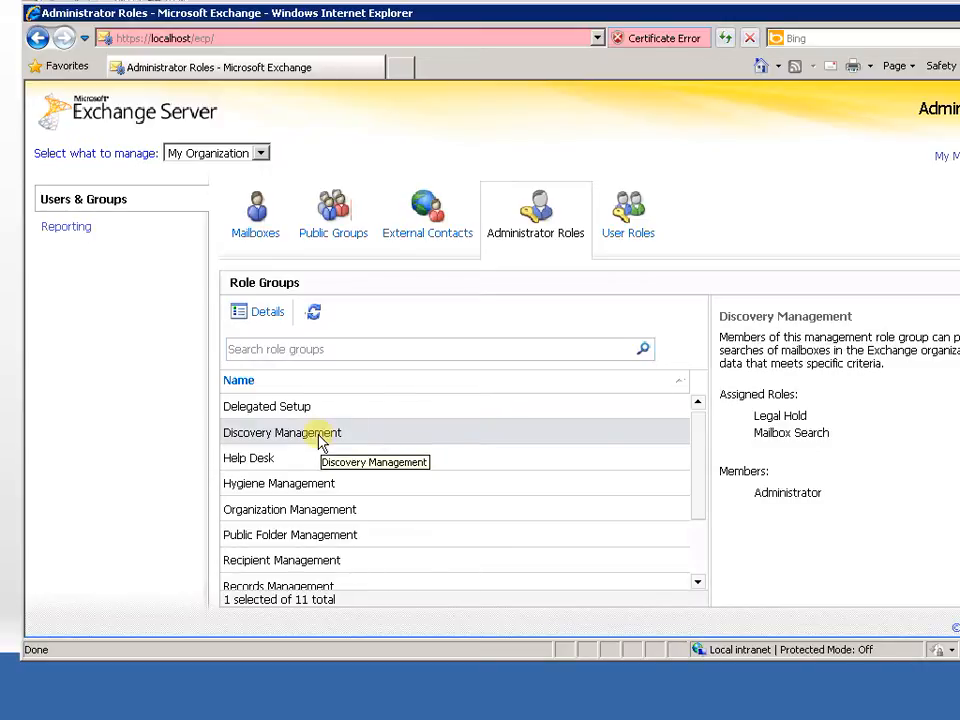
pyautogui.moveTo(118, 296)
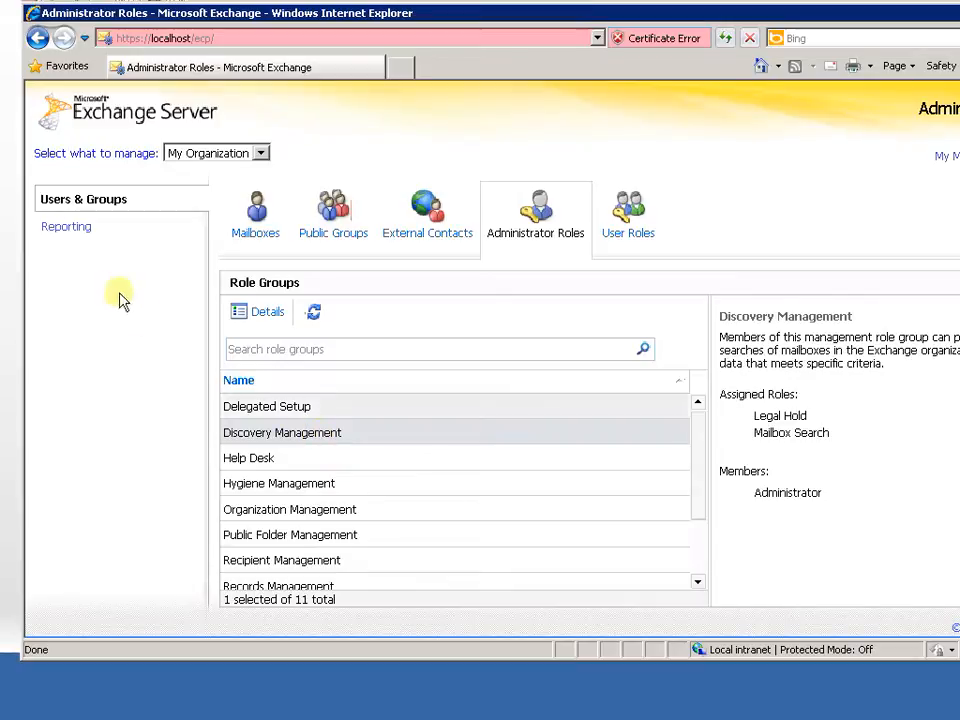
# Step: Switch to Reporting and show the Delivery Reports search form
pyautogui.click(66, 226)
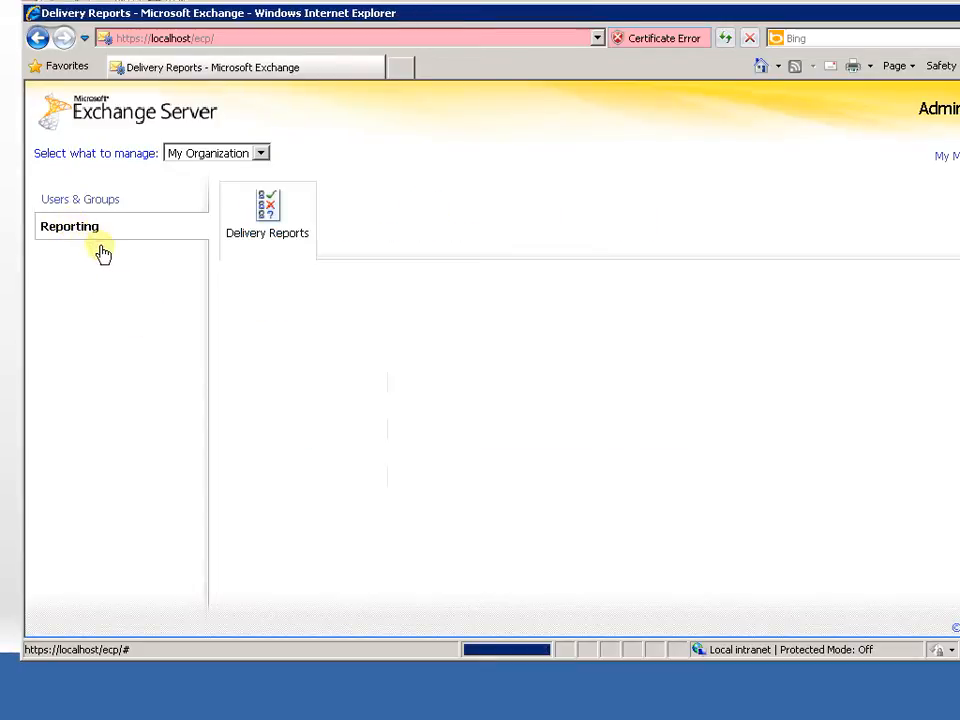
pyautogui.click(268, 216)
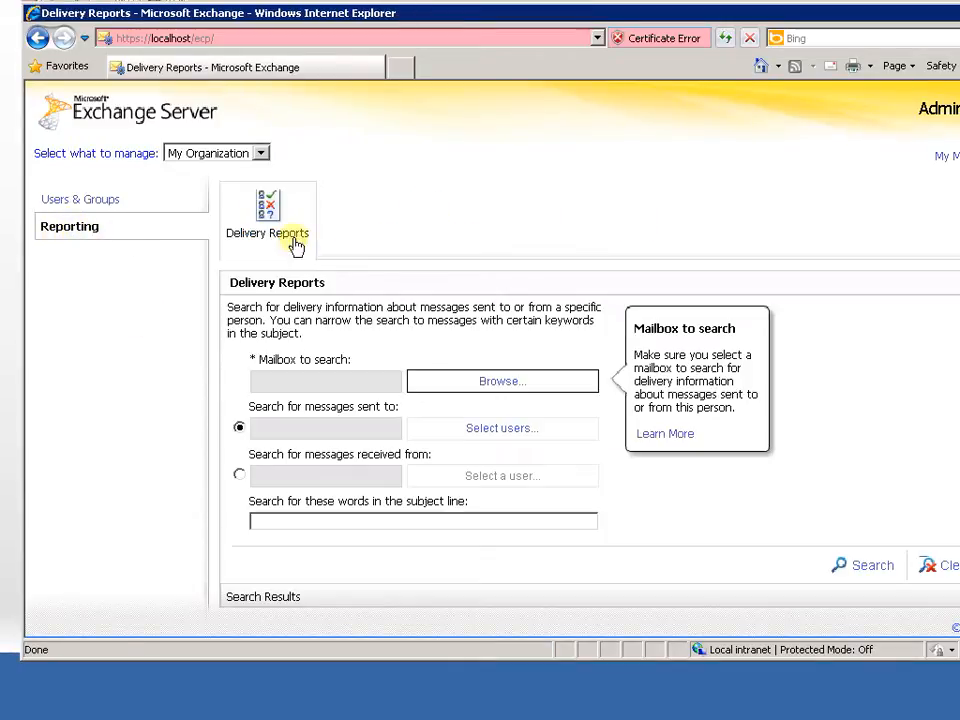
pyautogui.moveTo(404, 218)
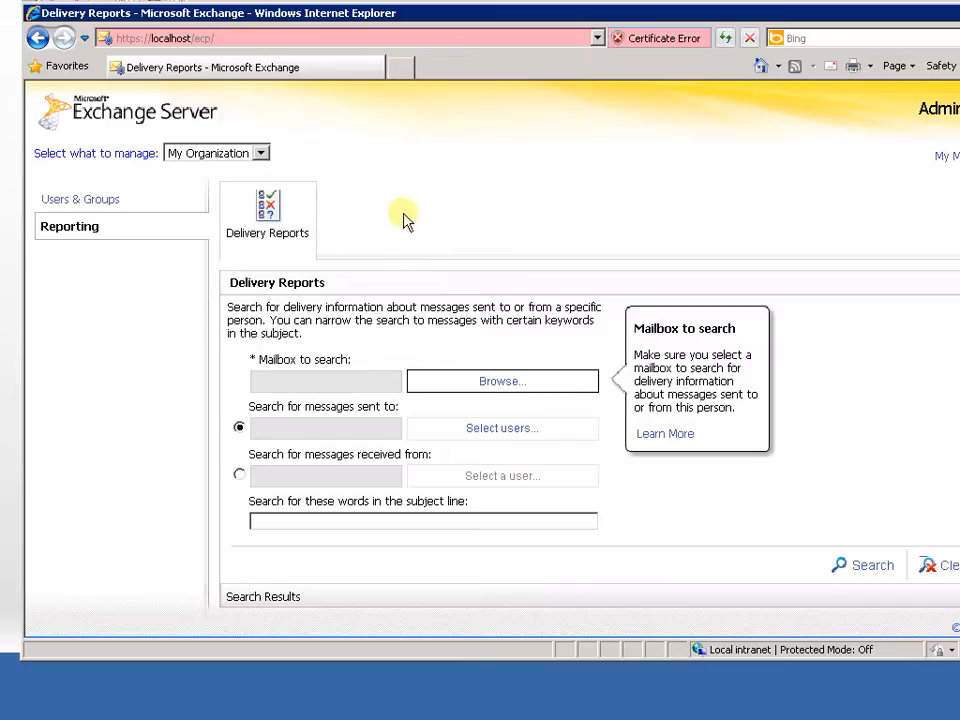
pyautogui.moveTo(418, 204)
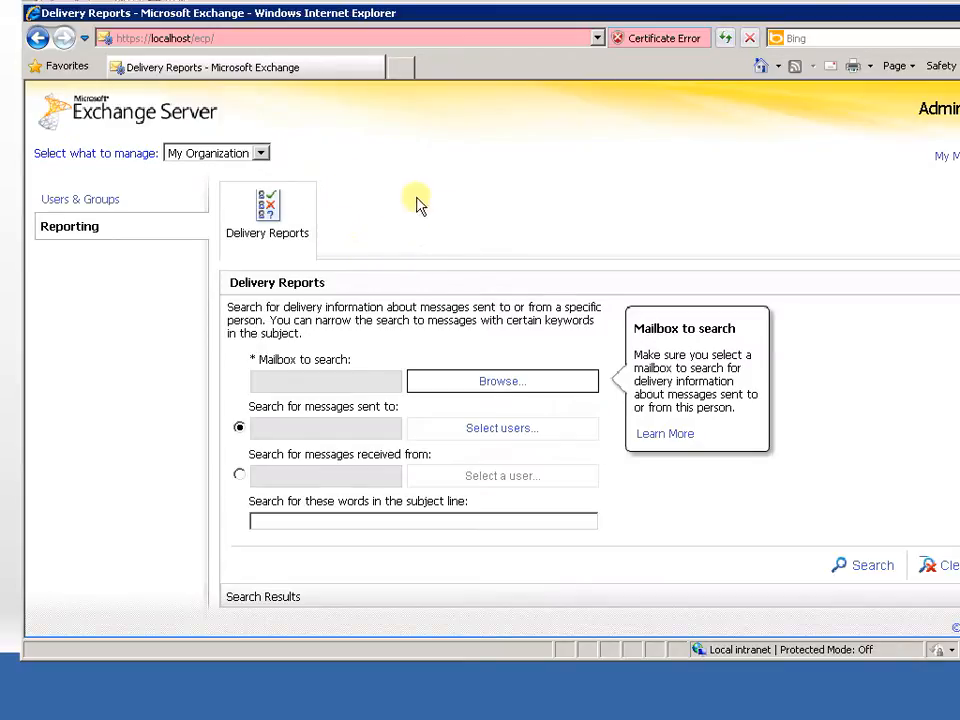
pyautogui.moveTo(388, 220)
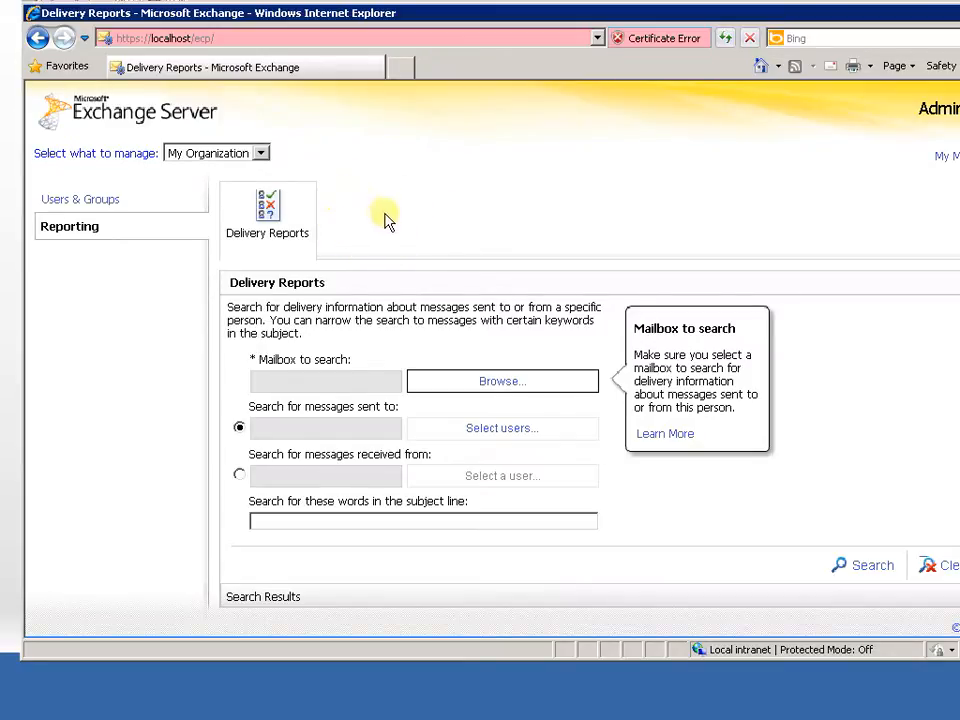
pyautogui.moveTo(956, 218)
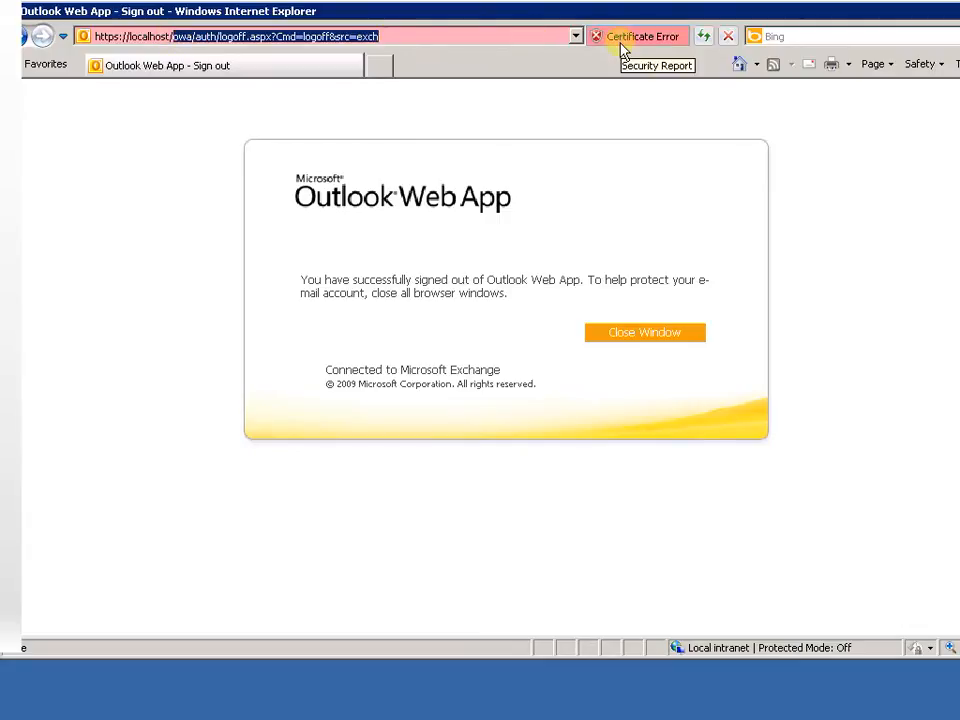
pyautogui.write('https://localhost/ECP')
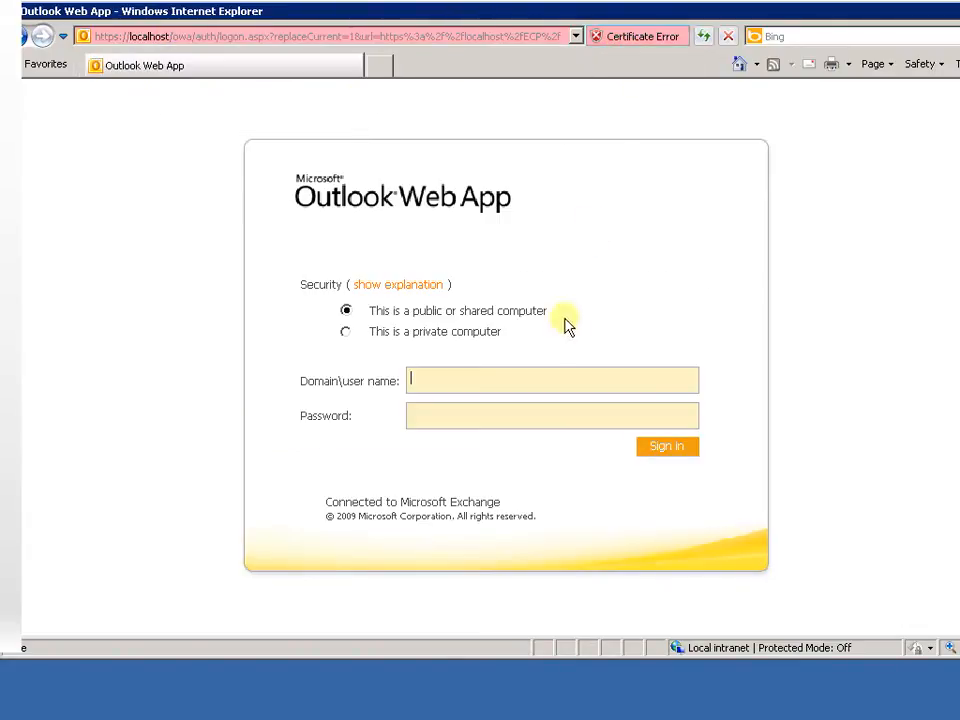
pyautogui.write('administrator')
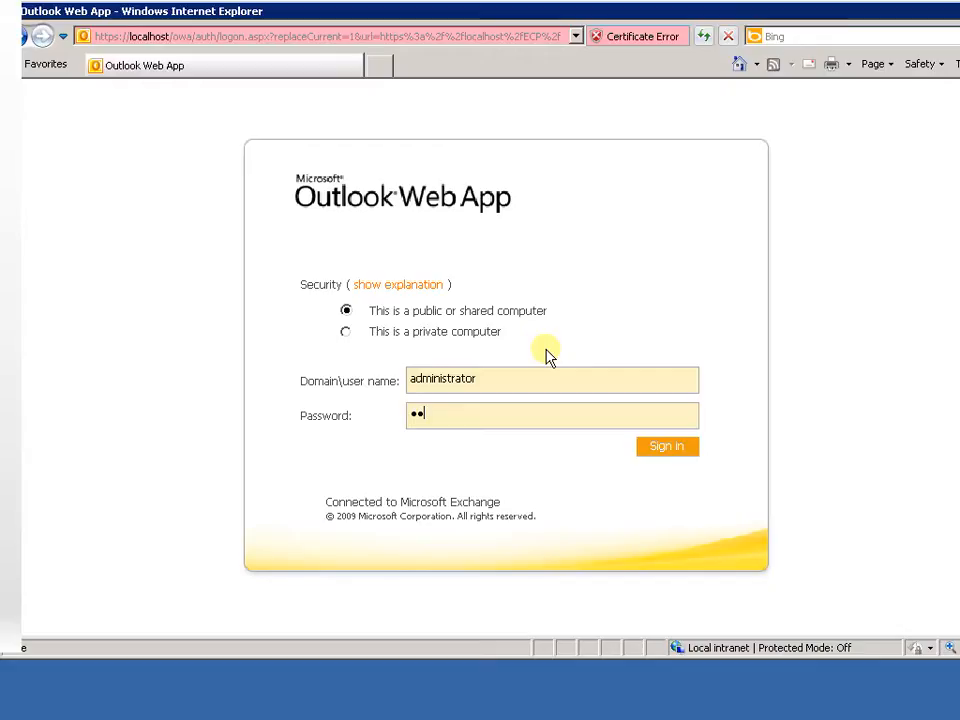
pyautogui.write('x')
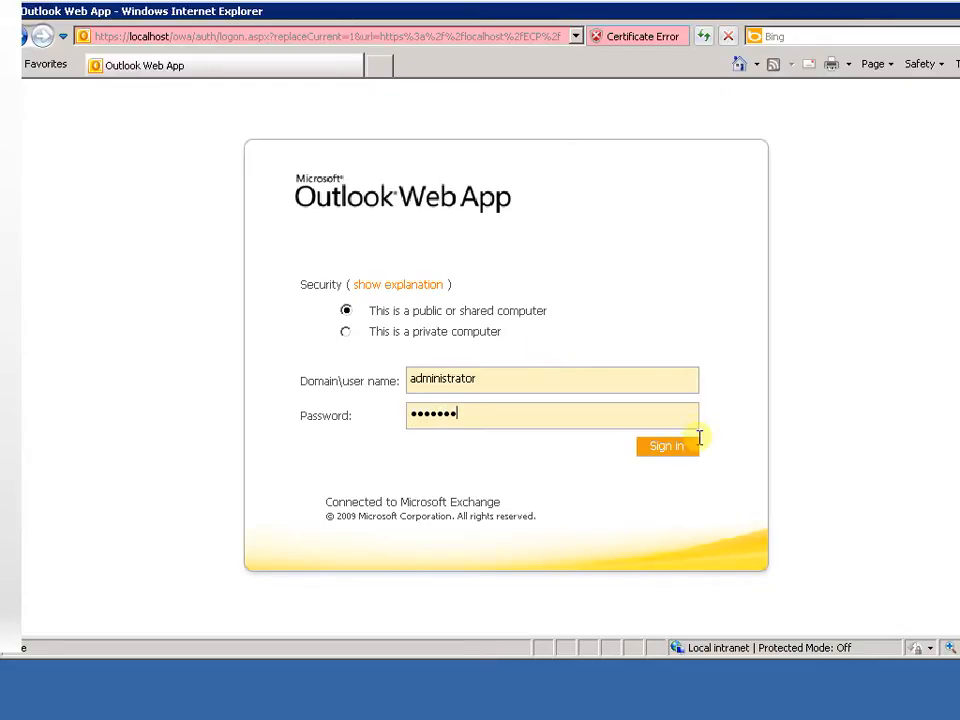
pyautogui.click(668, 446)
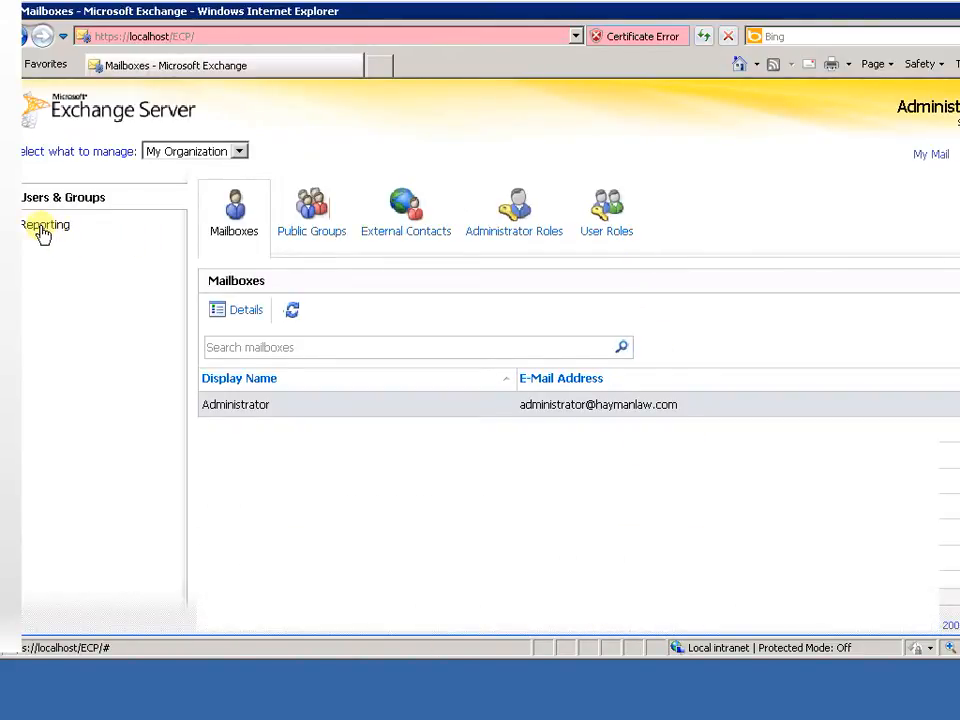
# Step: In Reporting's Mailbox Searches, start a new multi-mailbox search
pyautogui.click(44, 224)
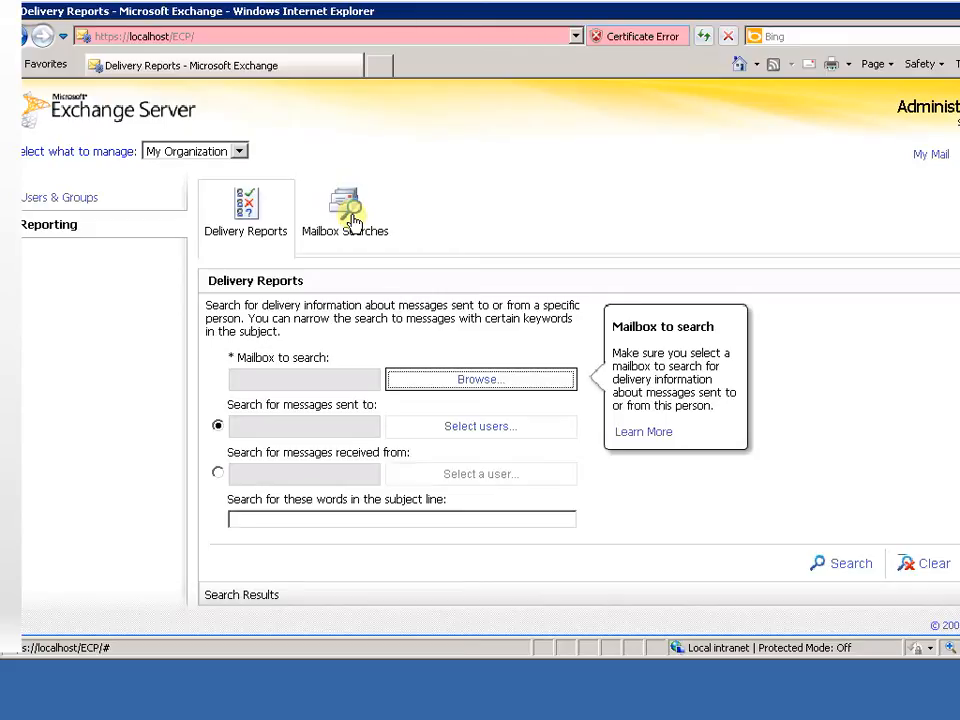
pyautogui.click(344, 210)
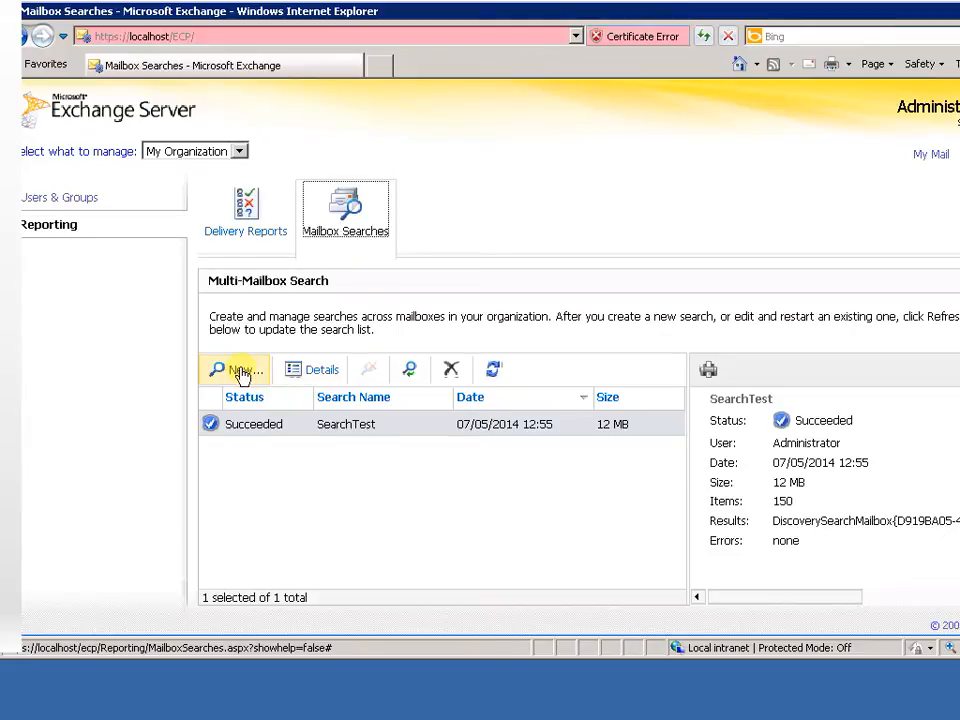
pyautogui.click(238, 368)
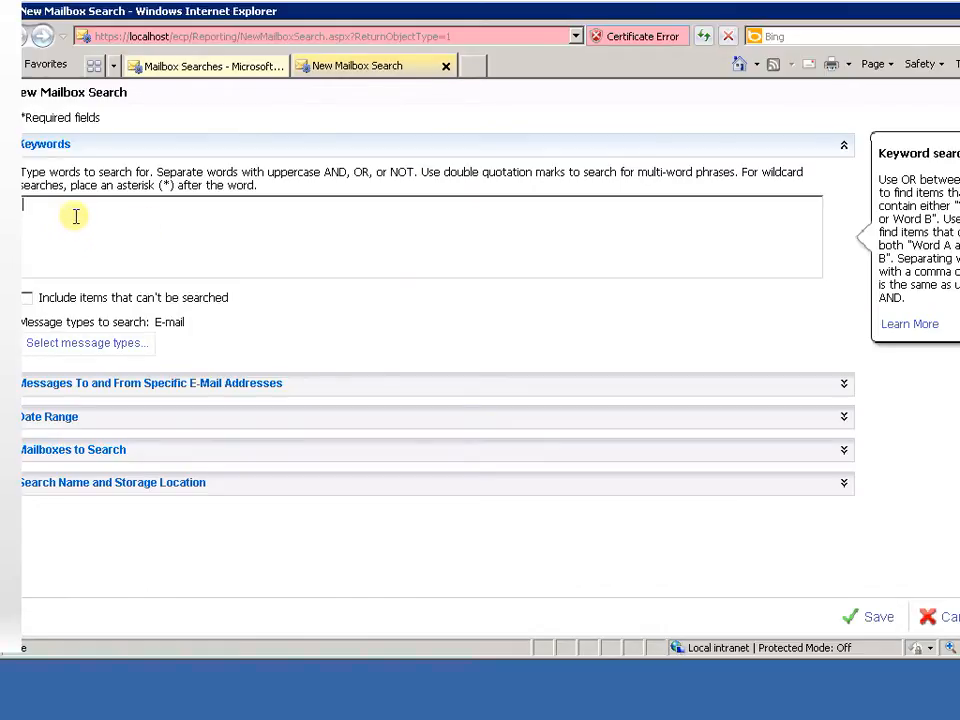
pyautogui.write('INVOI')
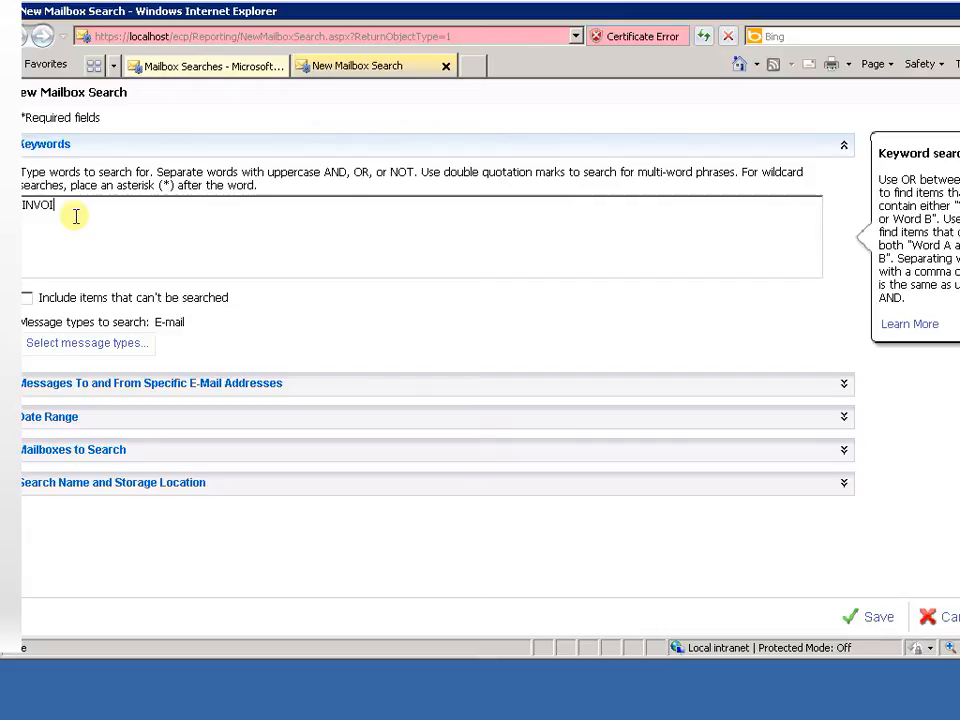
pyautogui.press('BackSpace')
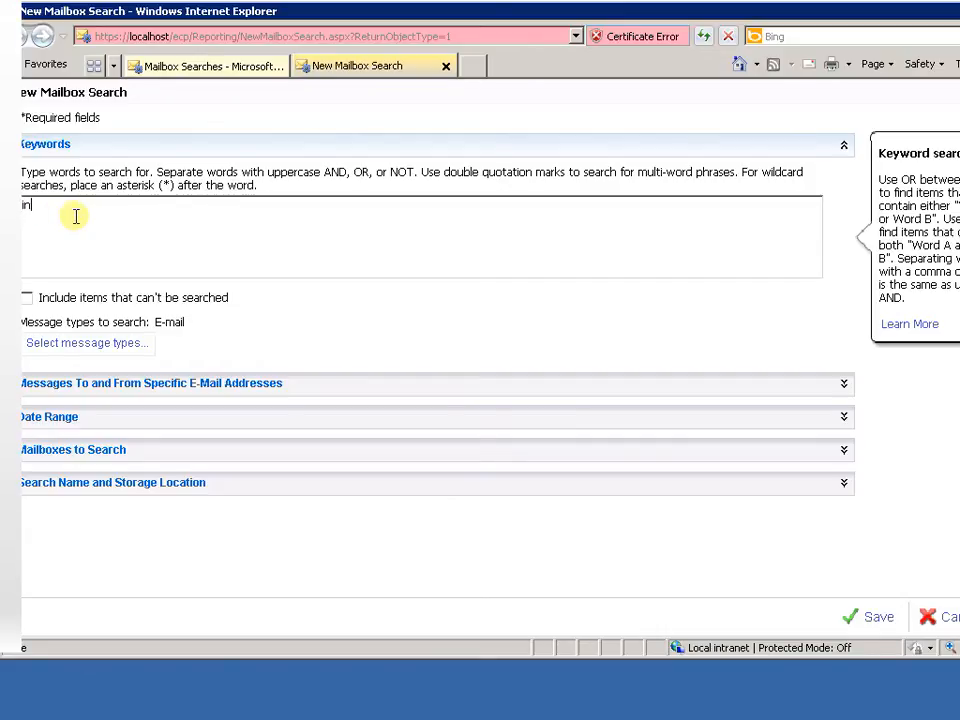
pyautogui.write('invoice')
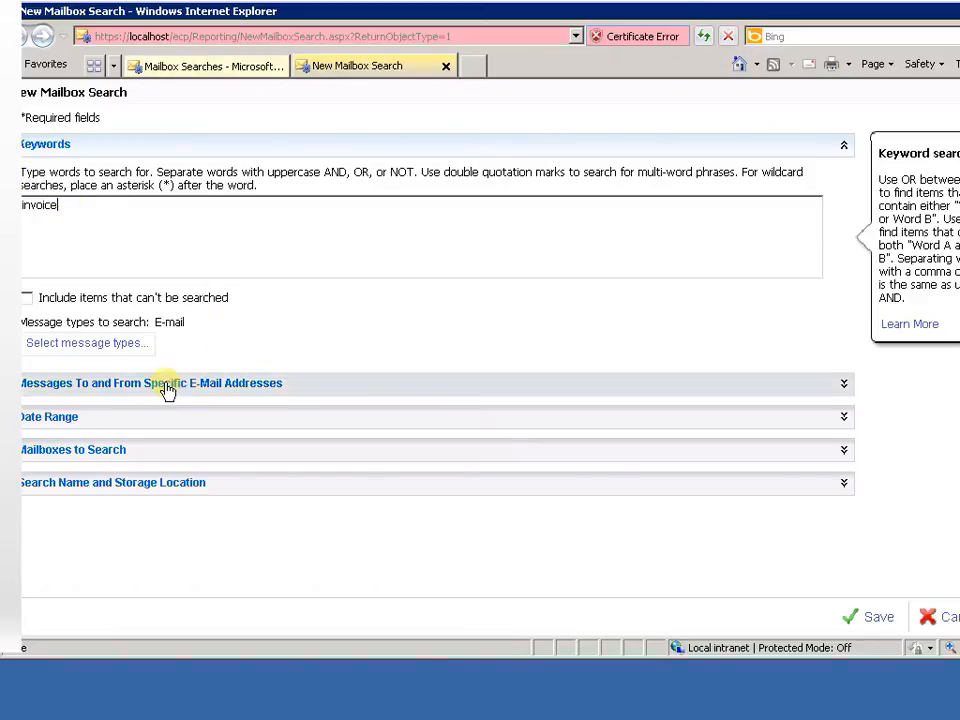
pyautogui.click(150, 384)
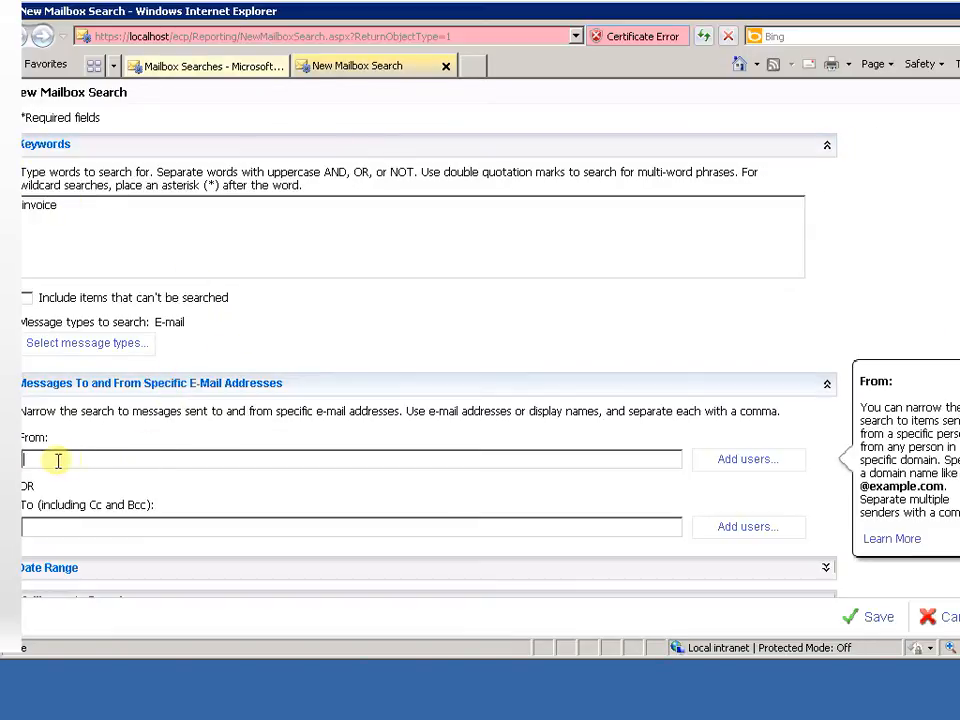
pyautogui.moveTo(364, 468)
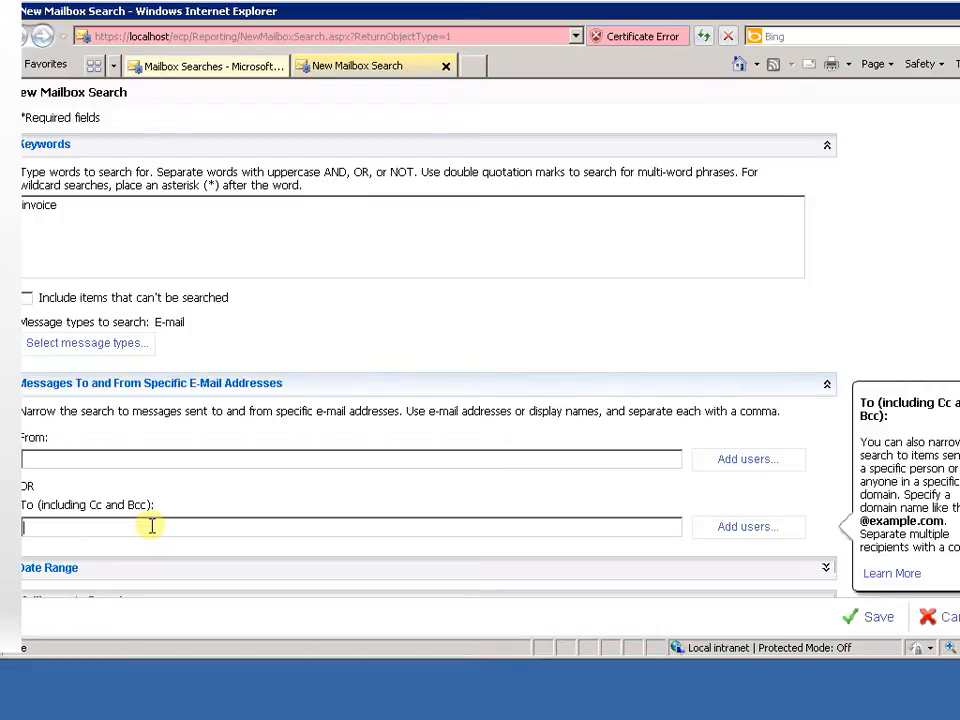
pyautogui.write('@microsoft.com')
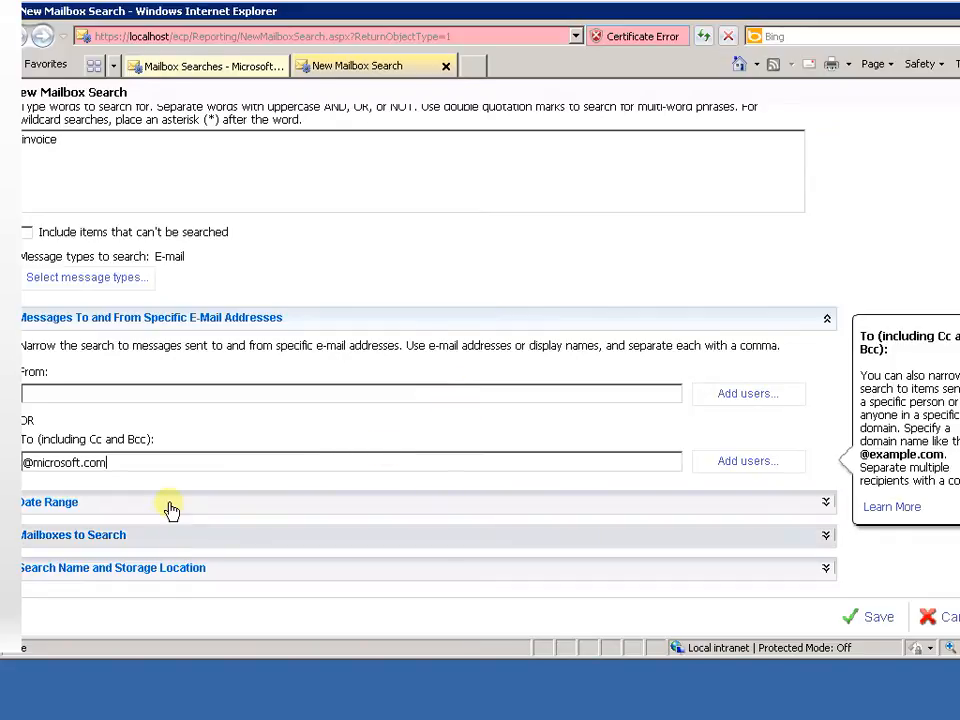
# Step: Limit the search to a date range starting 1 January 2011
pyautogui.click(170, 508)
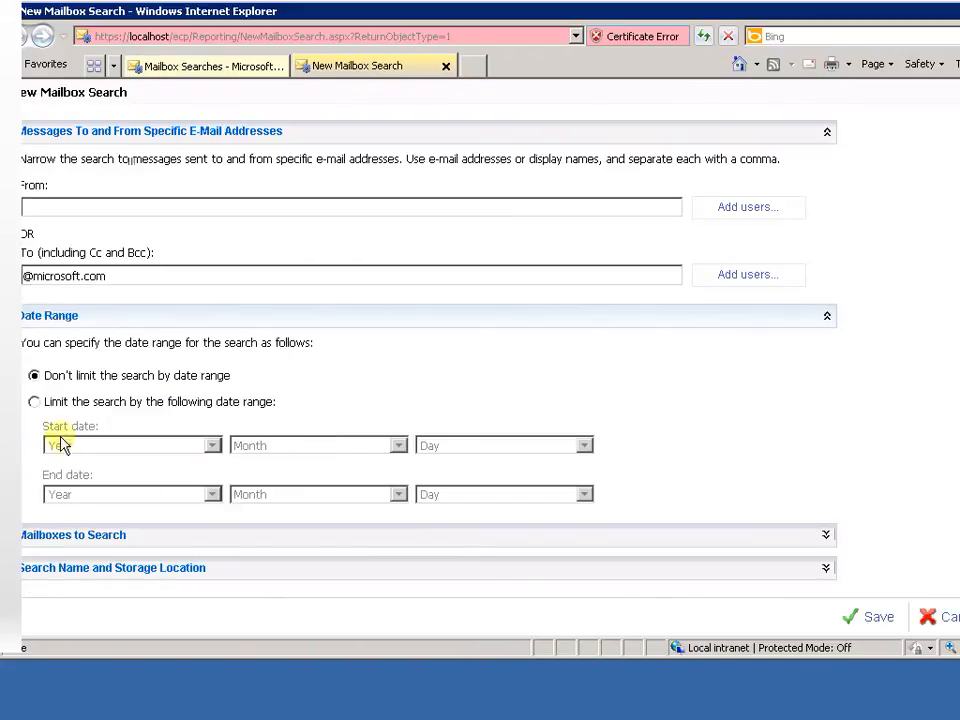
pyautogui.click(34, 400)
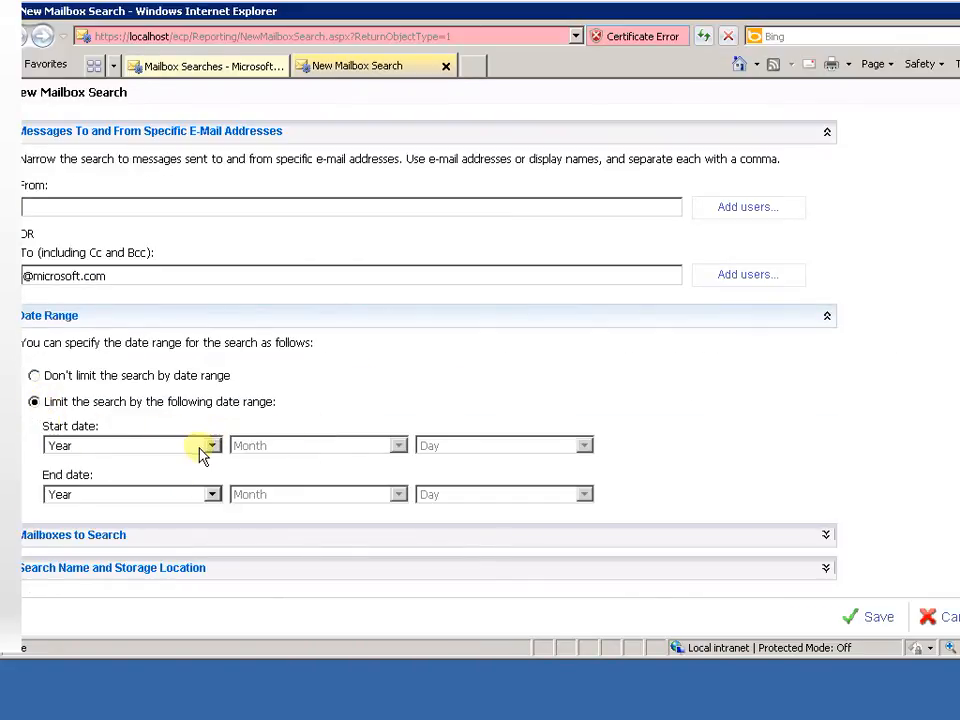
pyautogui.click(212, 444)
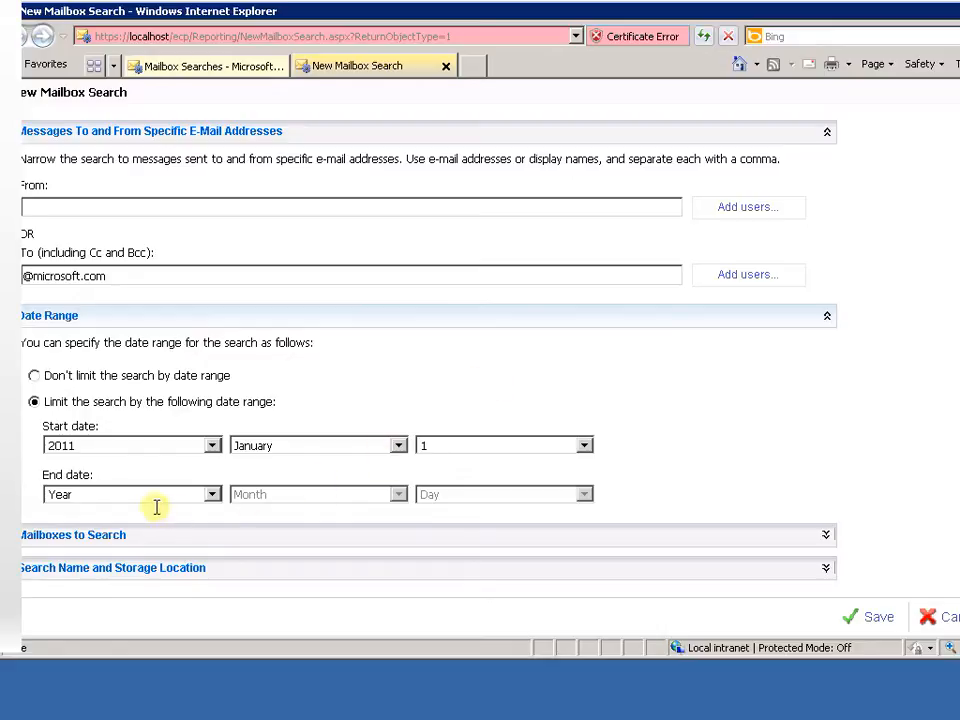
pyautogui.moveTo(844, 384)
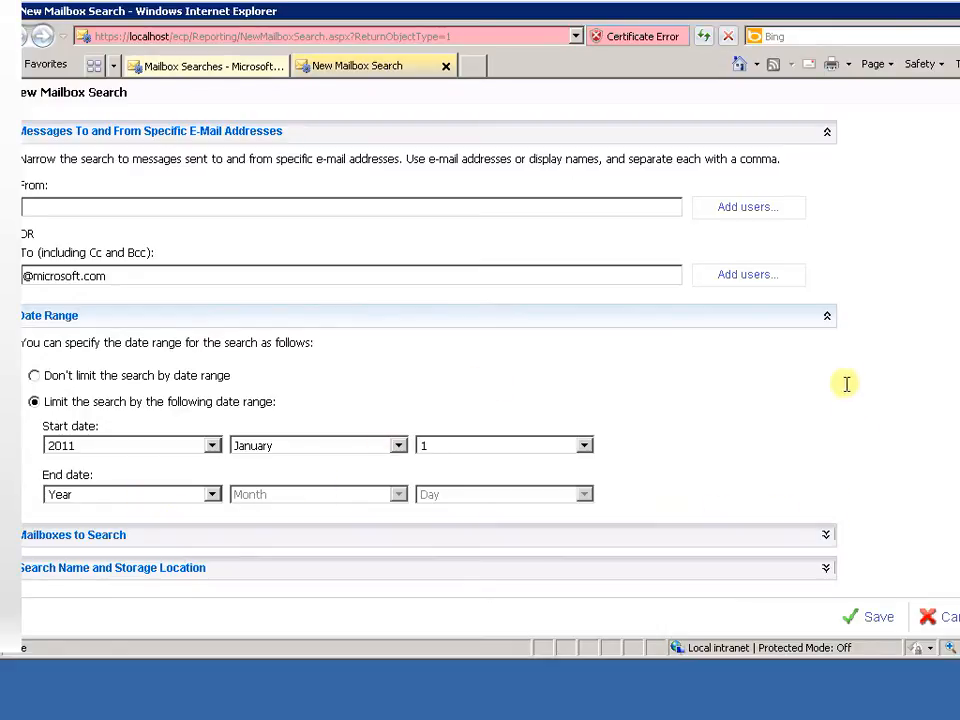
pyautogui.scroll(3)
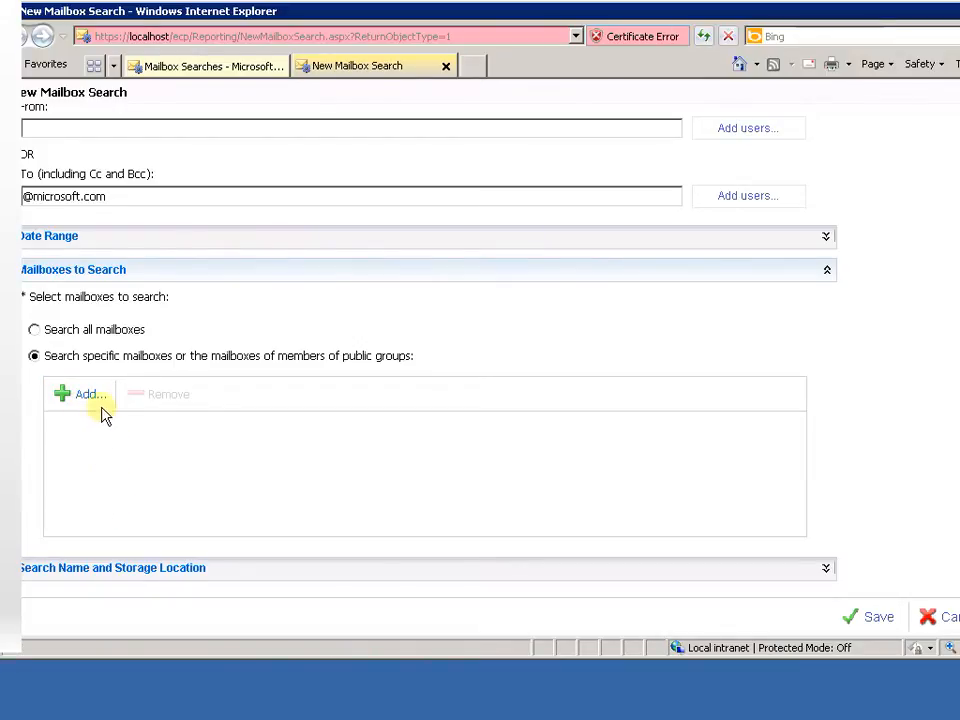
# Step: Name the search 'Search4Invoice from Microsoft' under Search Name and Storage Location
pyautogui.click(34, 328)
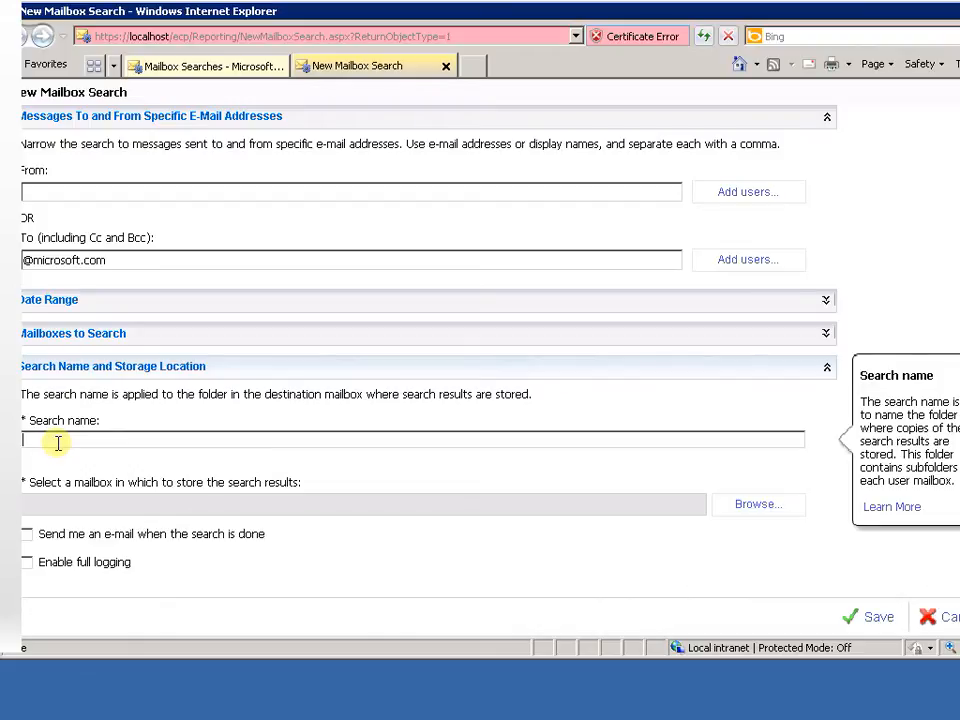
pyautogui.write('Search1')
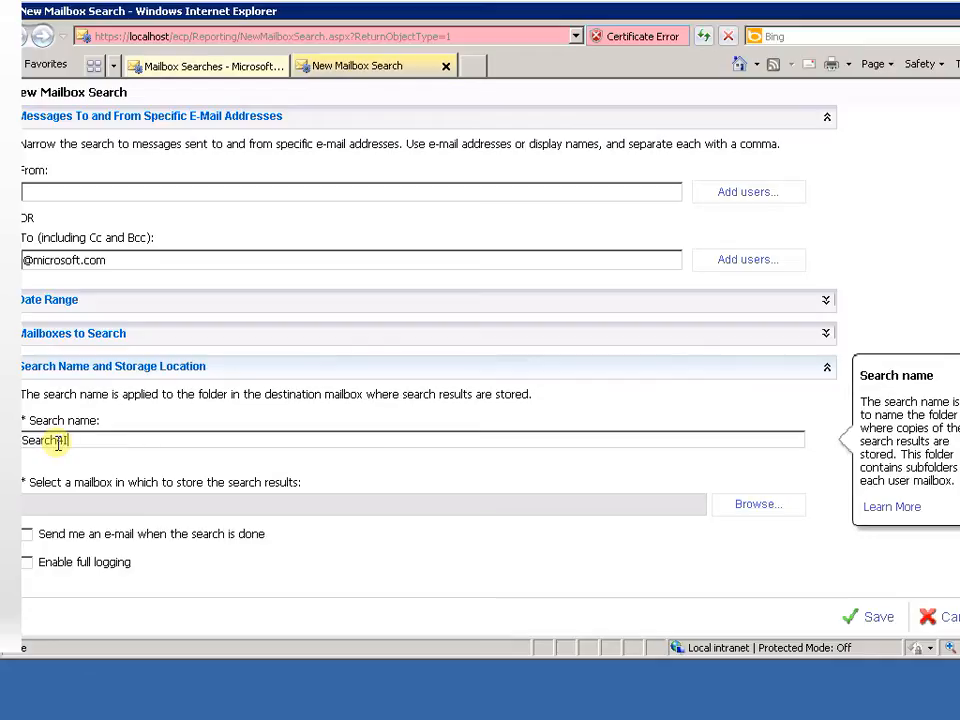
pyautogui.write('Invoice')
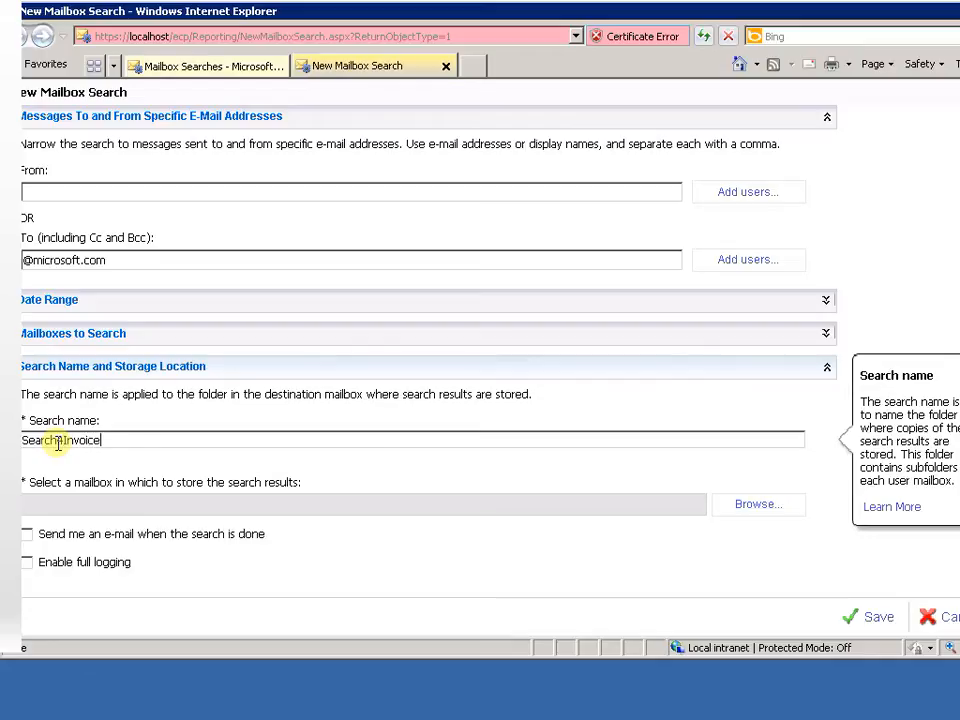
pyautogui.write('from M')
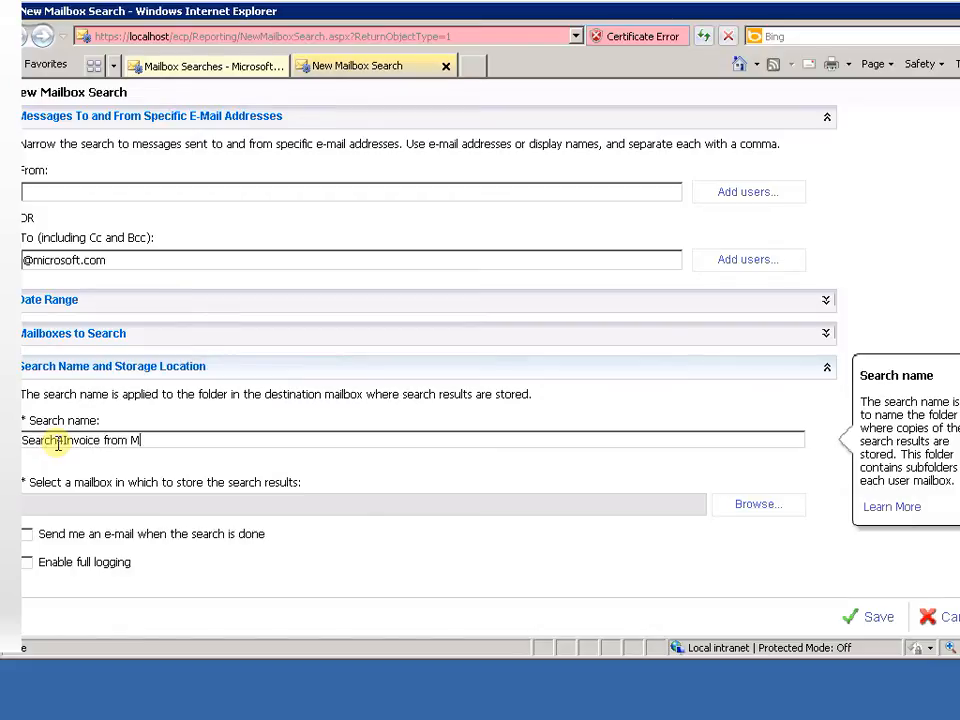
pyautogui.write('icrosoft')
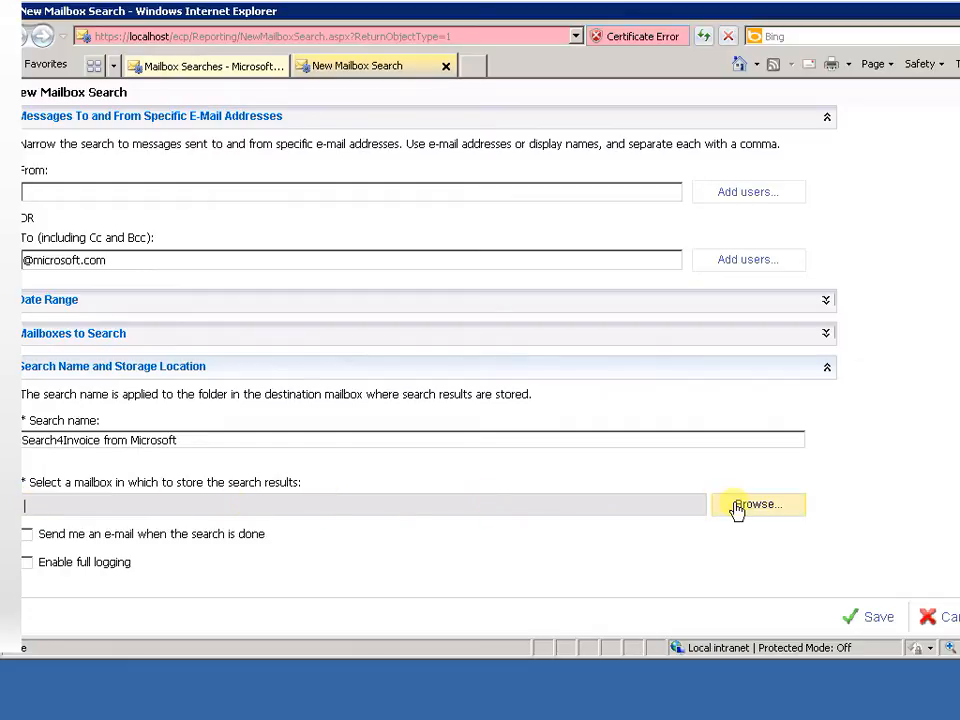
# Step: Store the search results in Discovery Search Mailbox
pyautogui.click(758, 504)
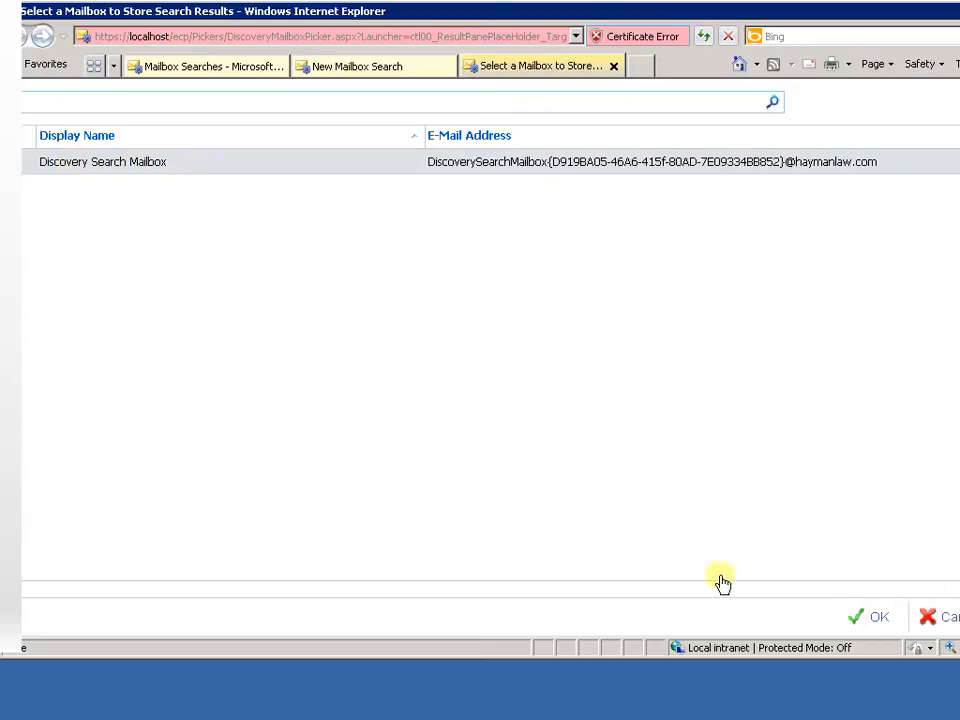
pyautogui.click(104, 160)
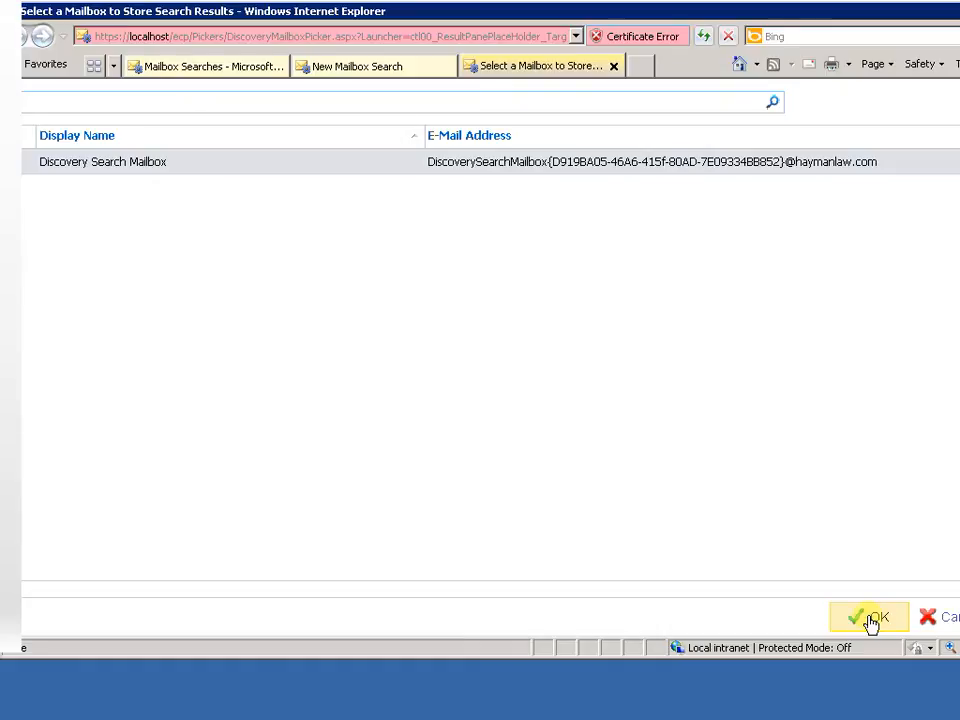
pyautogui.click(868, 616)
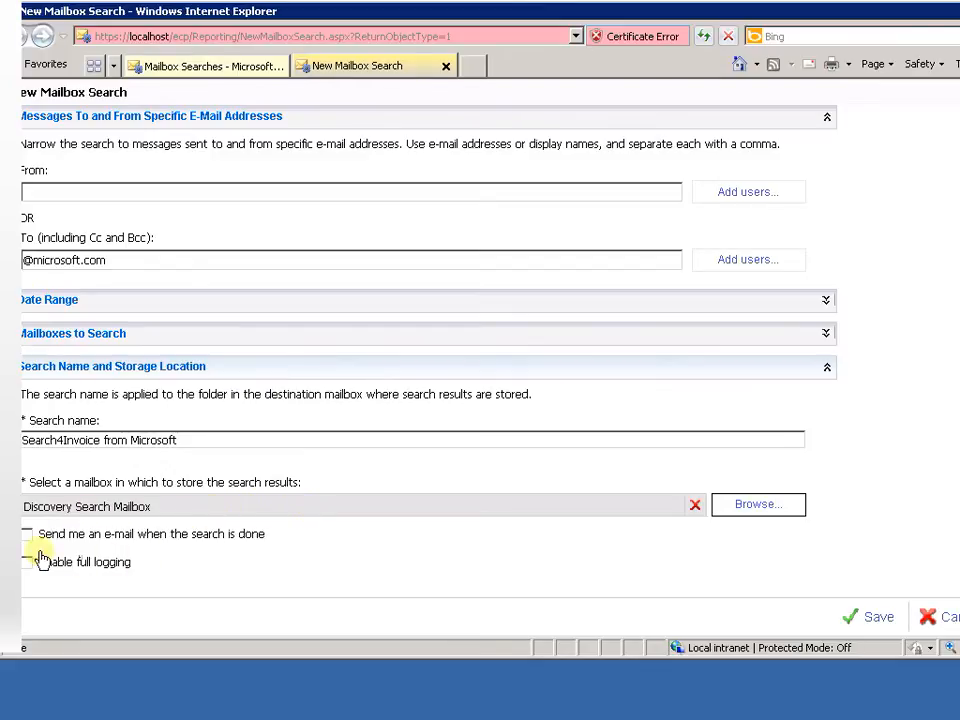
# Step: Enable e-mail notification on completion and save the new mailbox search
pyautogui.click(28, 532)
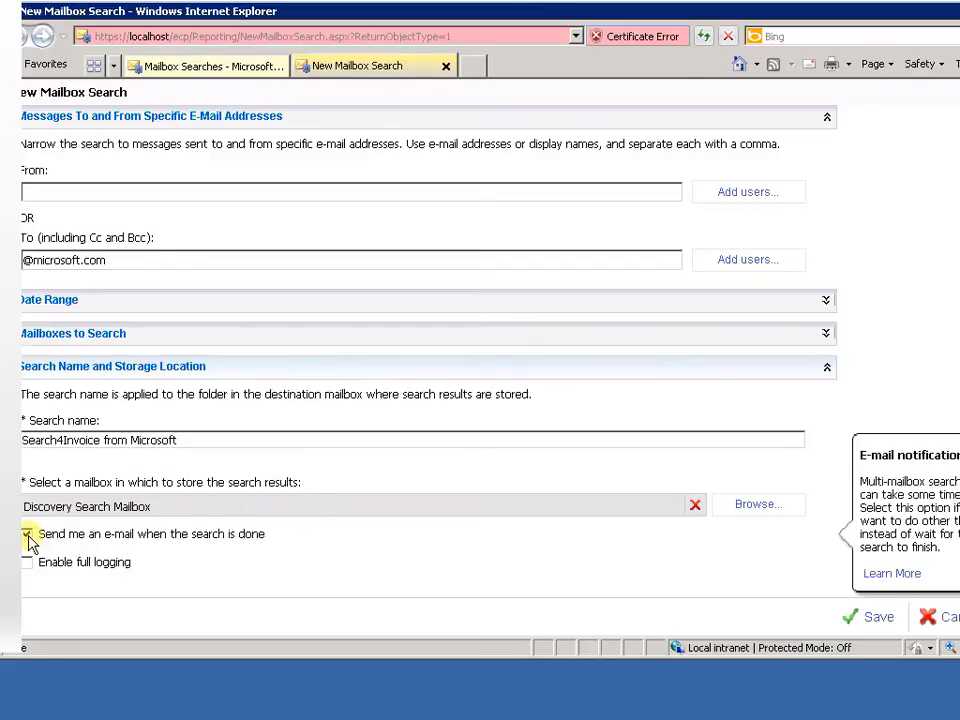
pyautogui.click(28, 532)
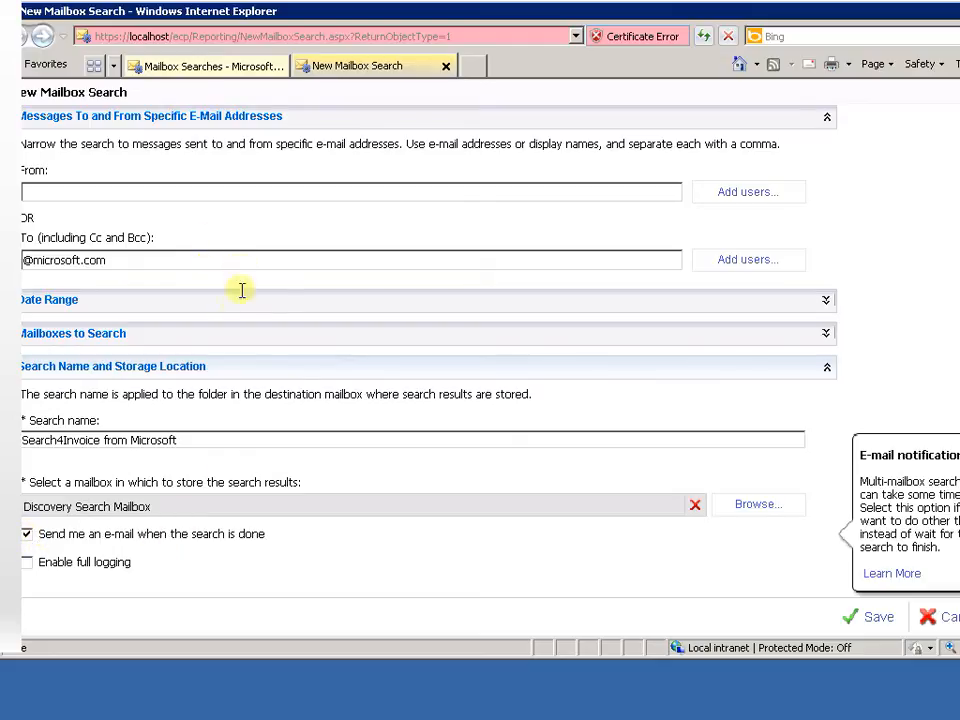
pyautogui.moveTo(372, 600)
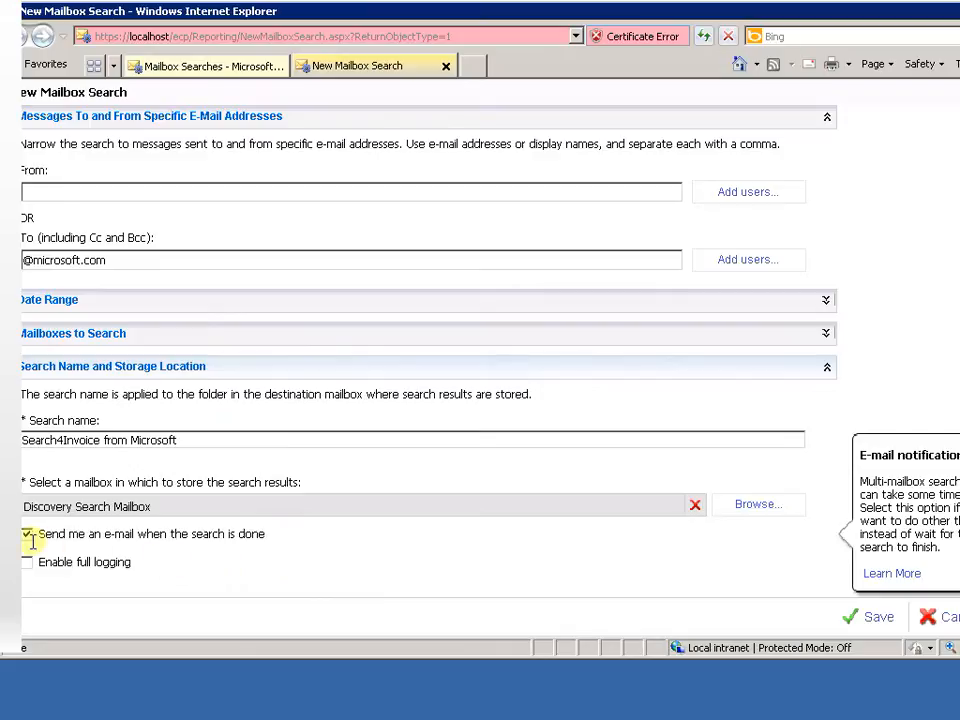
pyautogui.click(28, 532)
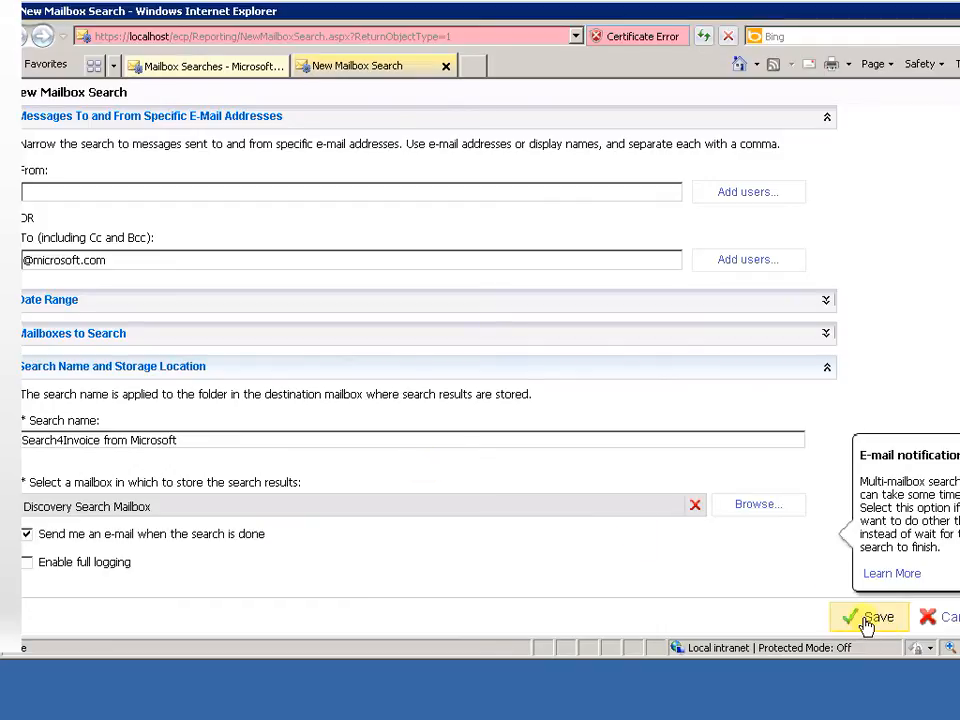
pyautogui.click(878, 616)
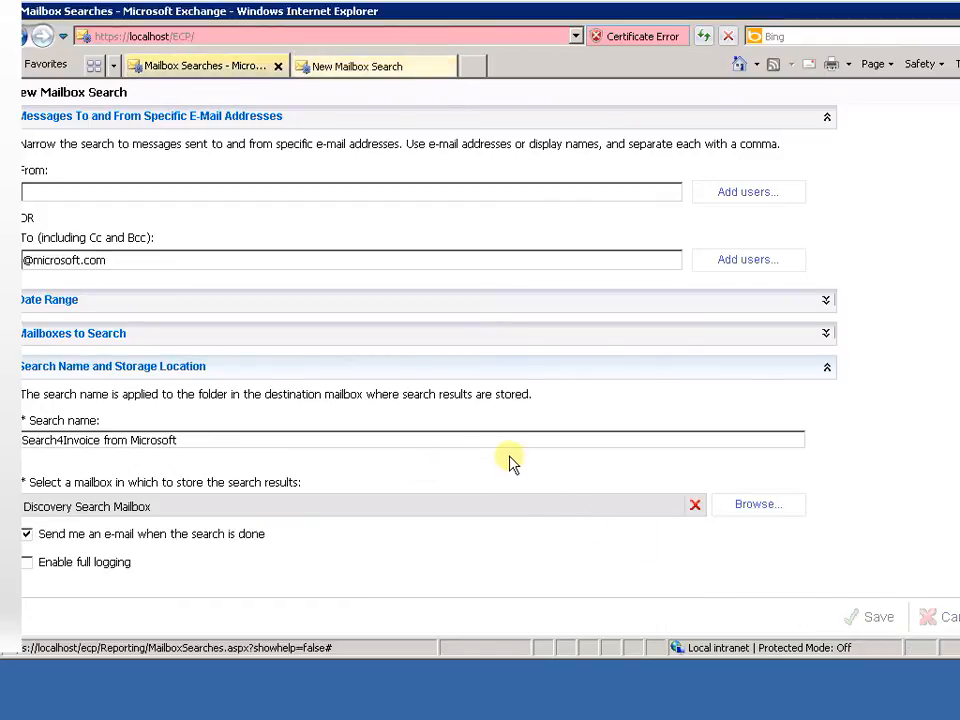
# Step: Refresh Mailbox Searches until Search4Invoice from Microsoft shows Succeeded and view its details
pyautogui.click(878, 616)
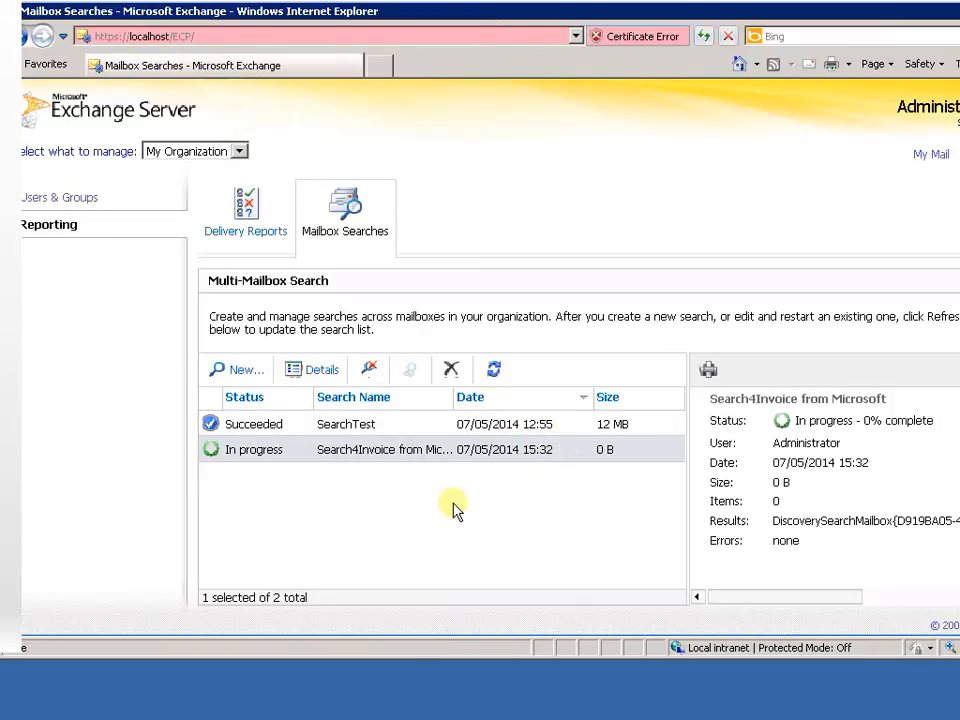
pyautogui.moveTo(370, 460)
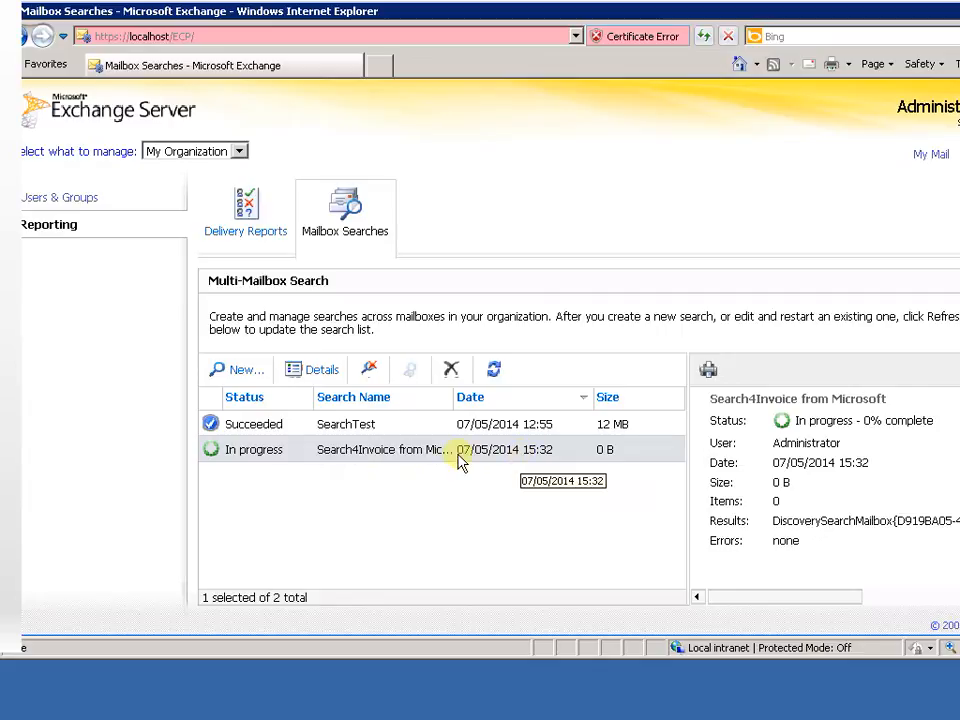
pyautogui.click(492, 368)
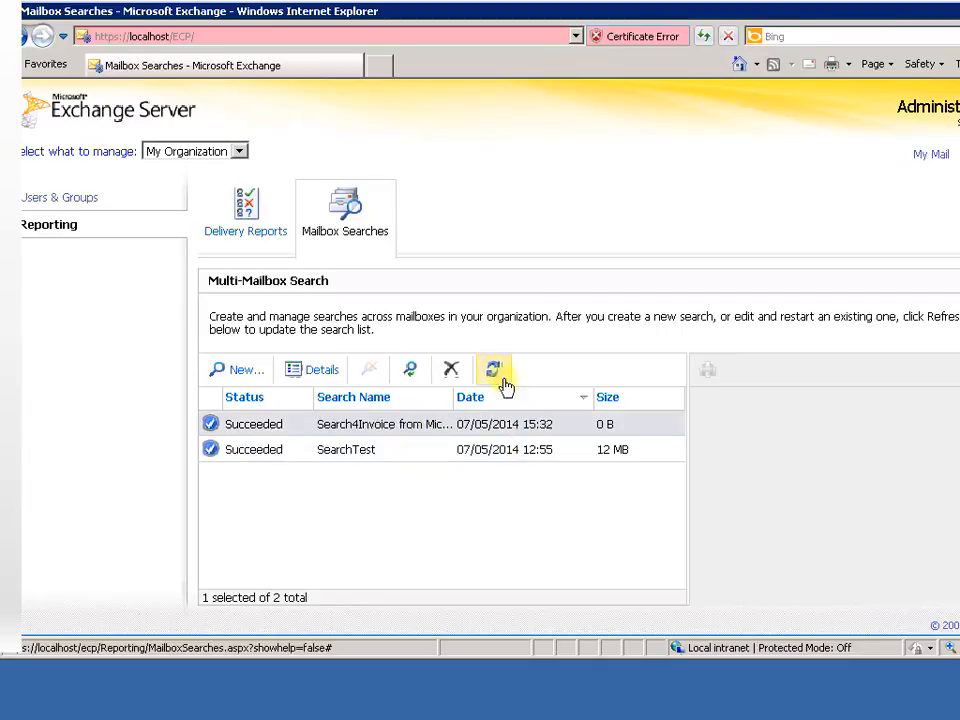
pyautogui.click(492, 368)
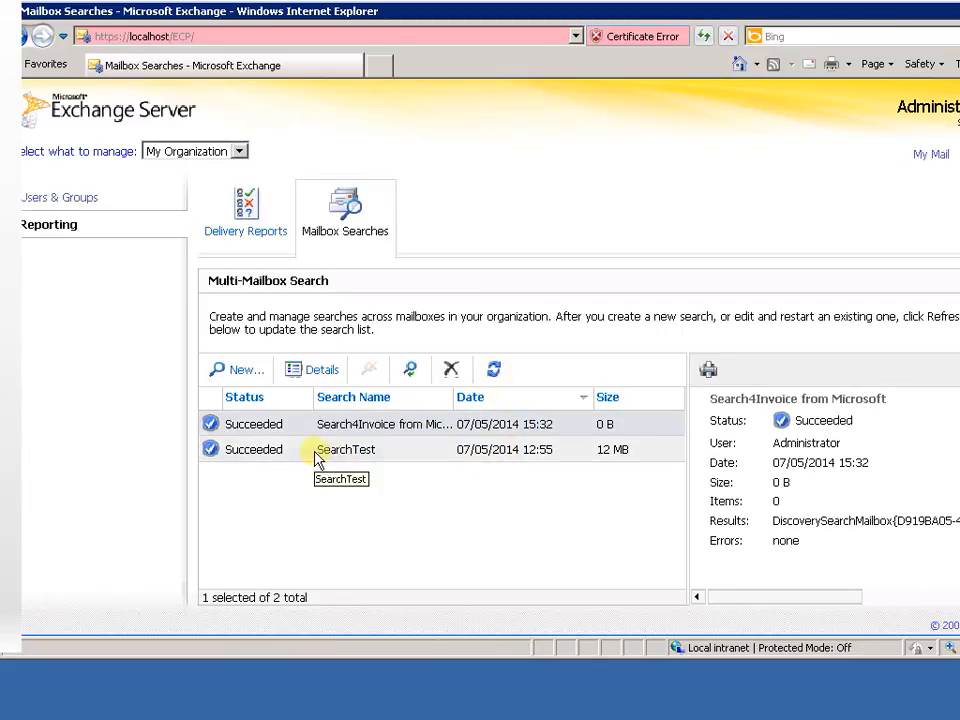
pyautogui.moveTo(418, 436)
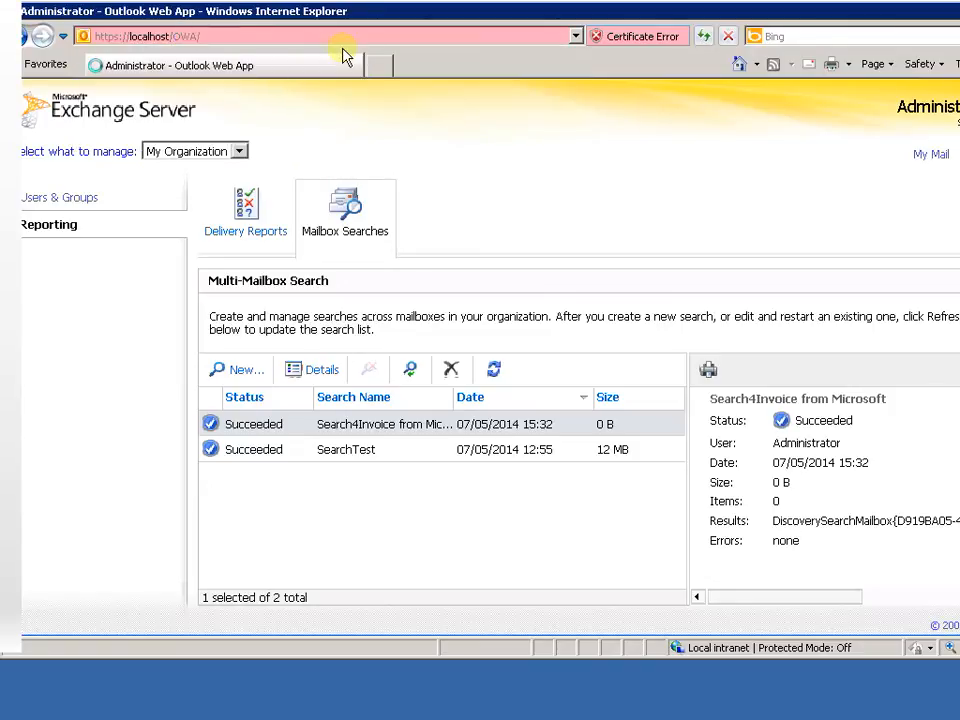
# Step: Read the 'Search4Invoice from Microsoft has Succeeded' notification e-mail in the Outlook Web App inbox
pyautogui.click(930, 152)
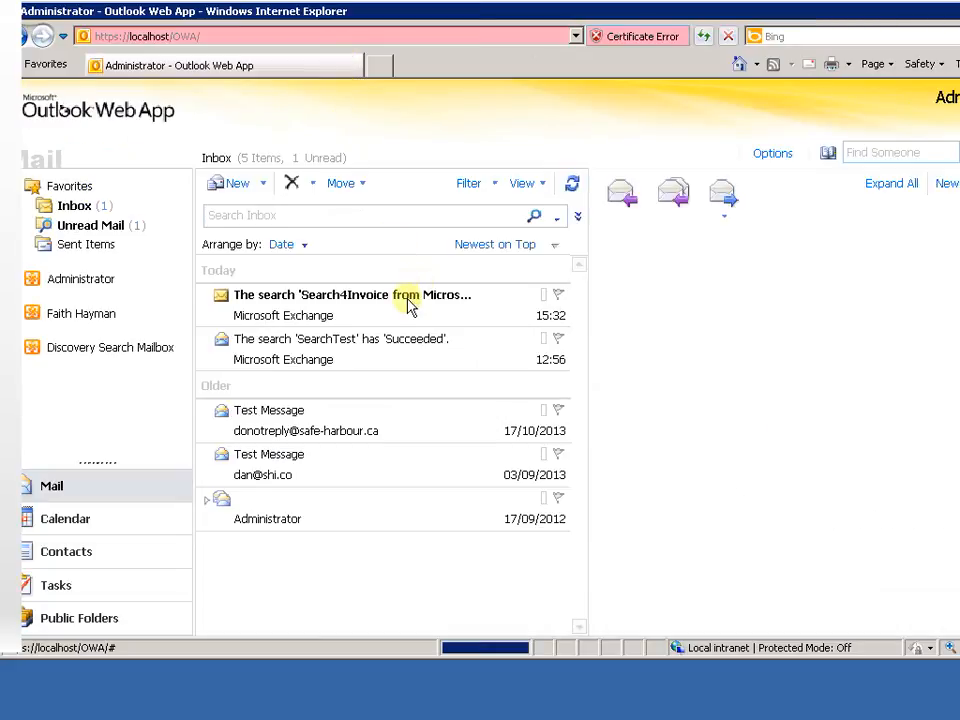
pyautogui.click(352, 294)
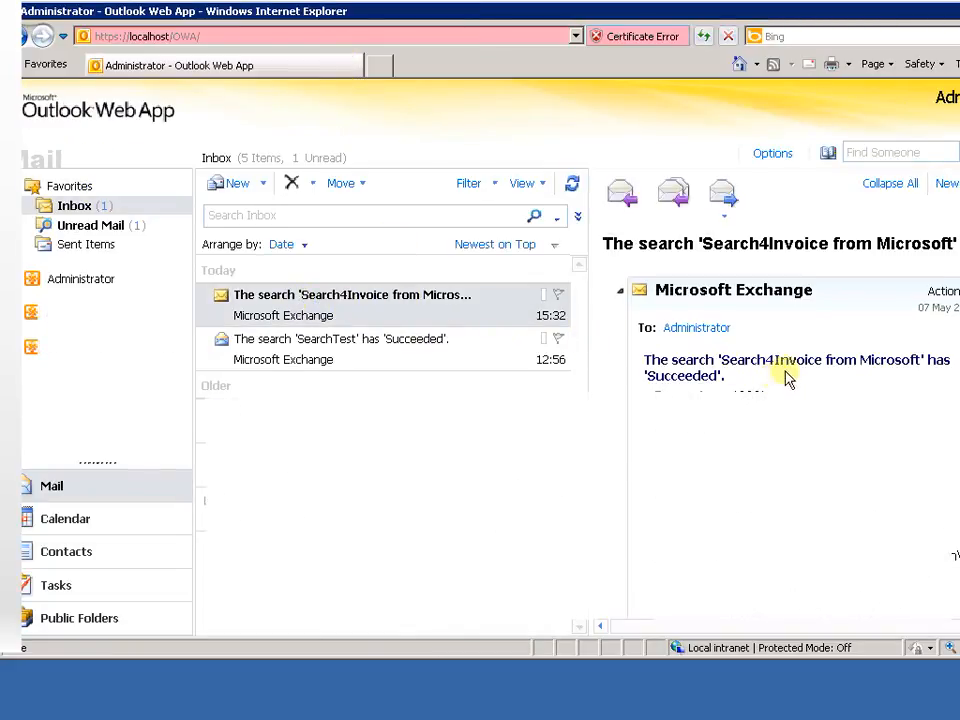
pyautogui.scroll(-3)
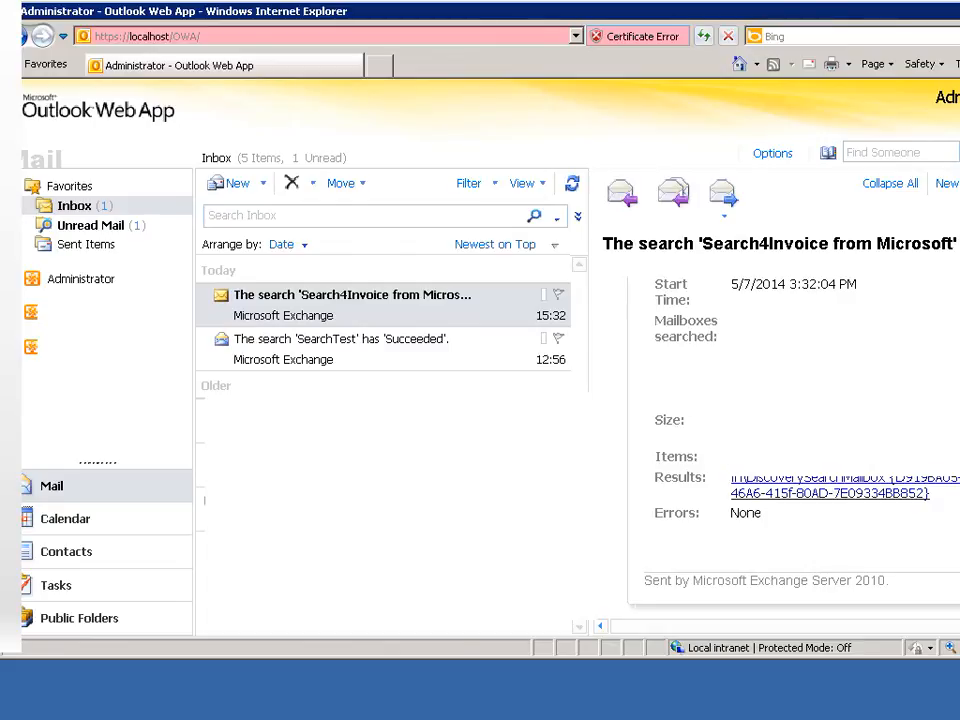
pyautogui.moveTo(784, 492)
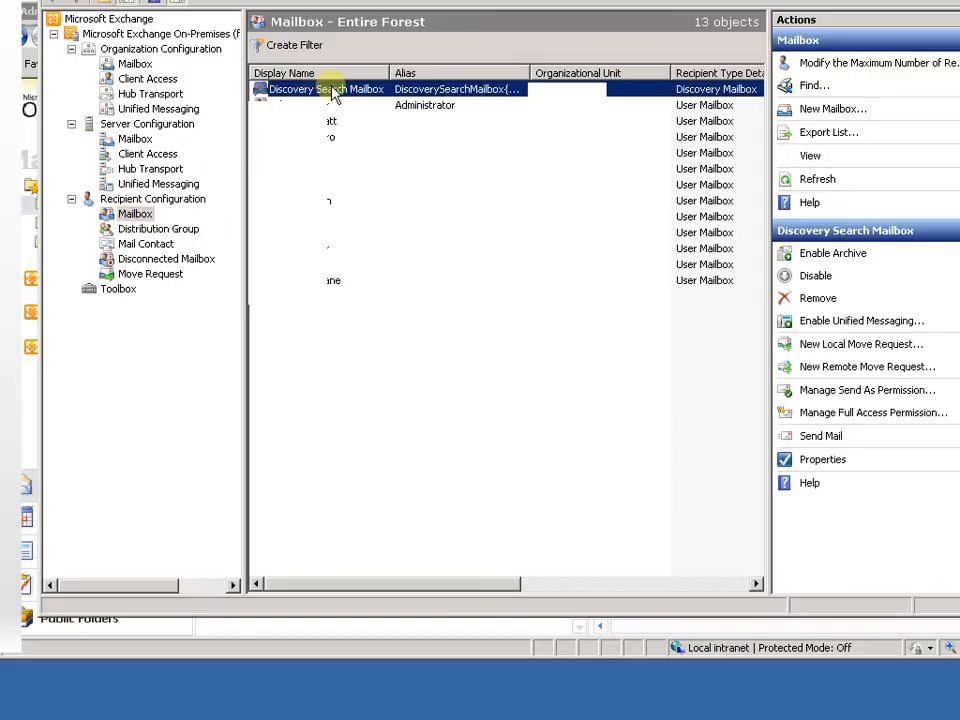
# Step: Start Manage Full Access Permission on Discovery Search Mailbox; first attempt fails with an error
pyautogui.rightClick(324, 88)
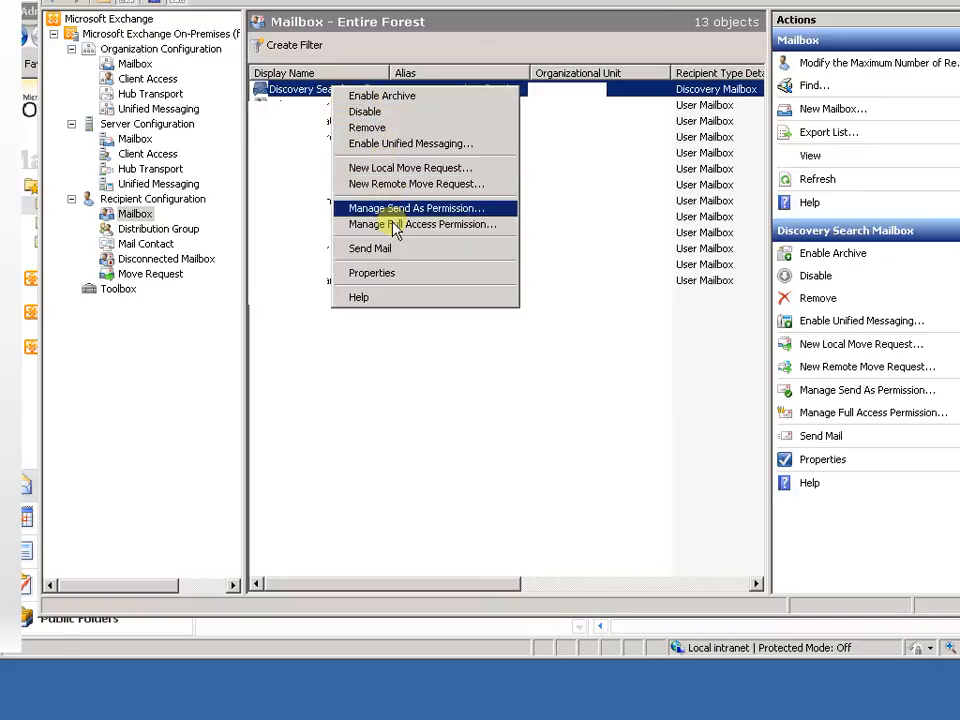
pyautogui.moveTo(420, 224)
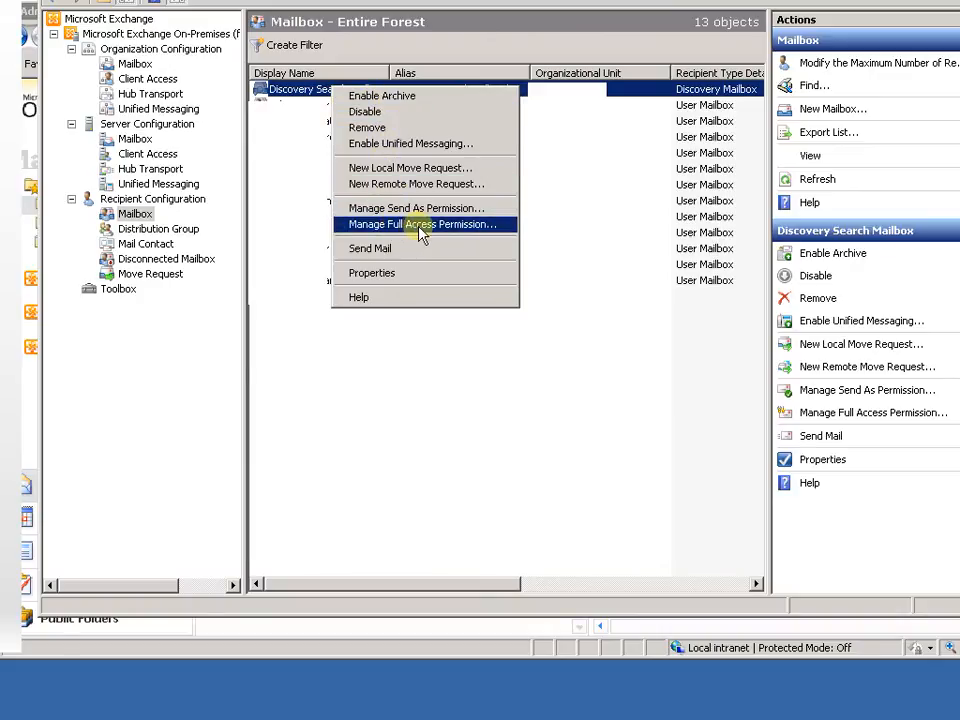
pyautogui.click(424, 224)
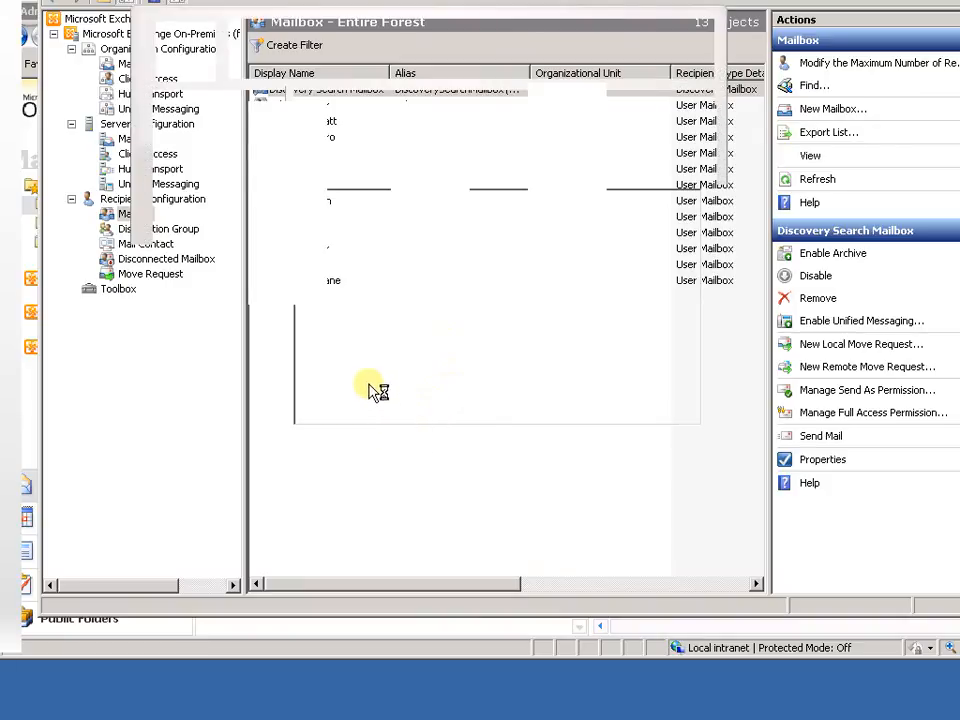
pyautogui.click(872, 412)
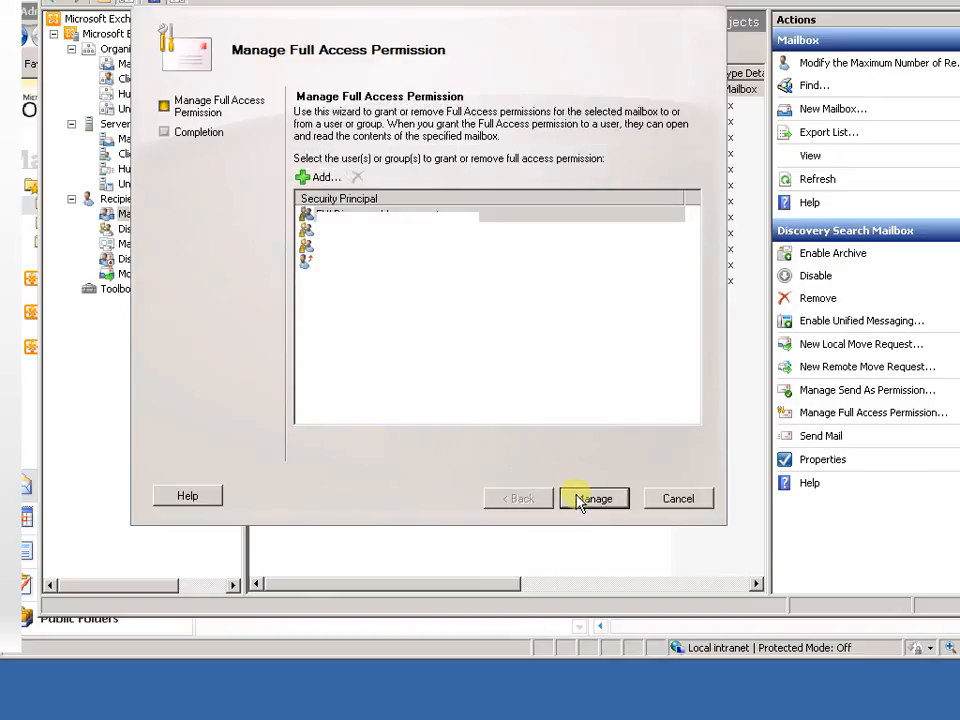
pyautogui.click(592, 498)
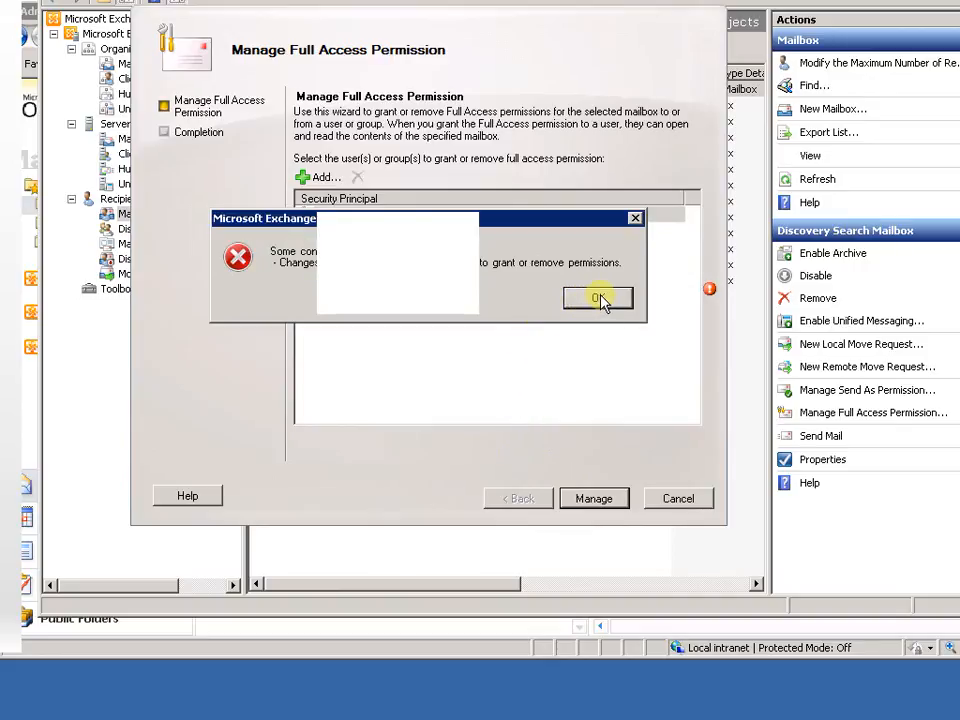
pyautogui.click(598, 298)
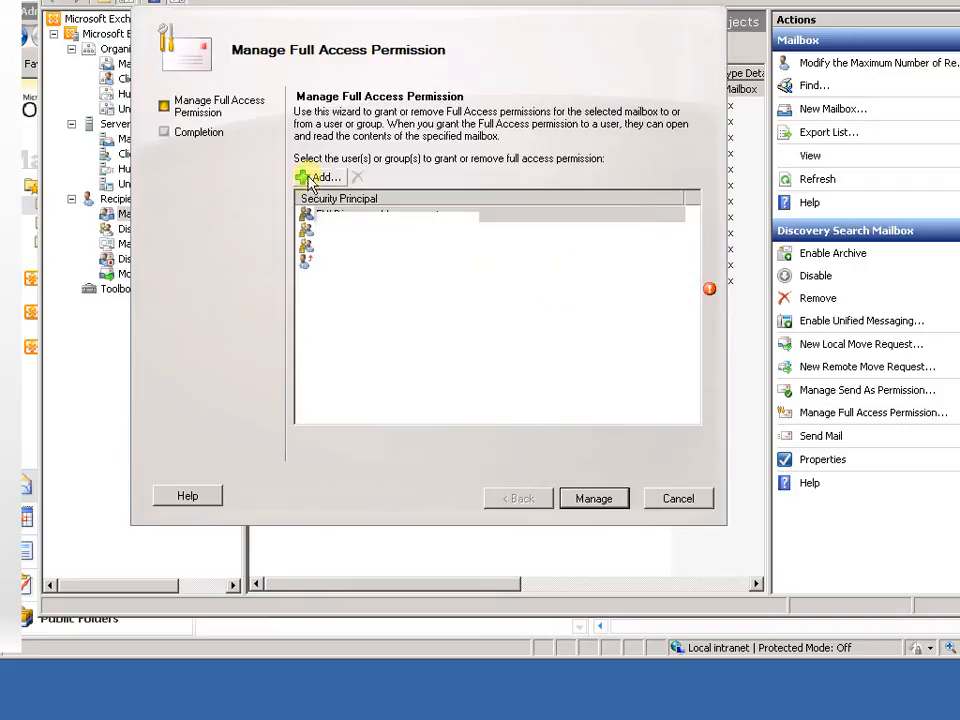
# Step: Add Administrator as a full-access user on the Discovery Search Mailbox and finish the wizard
pyautogui.click(320, 176)
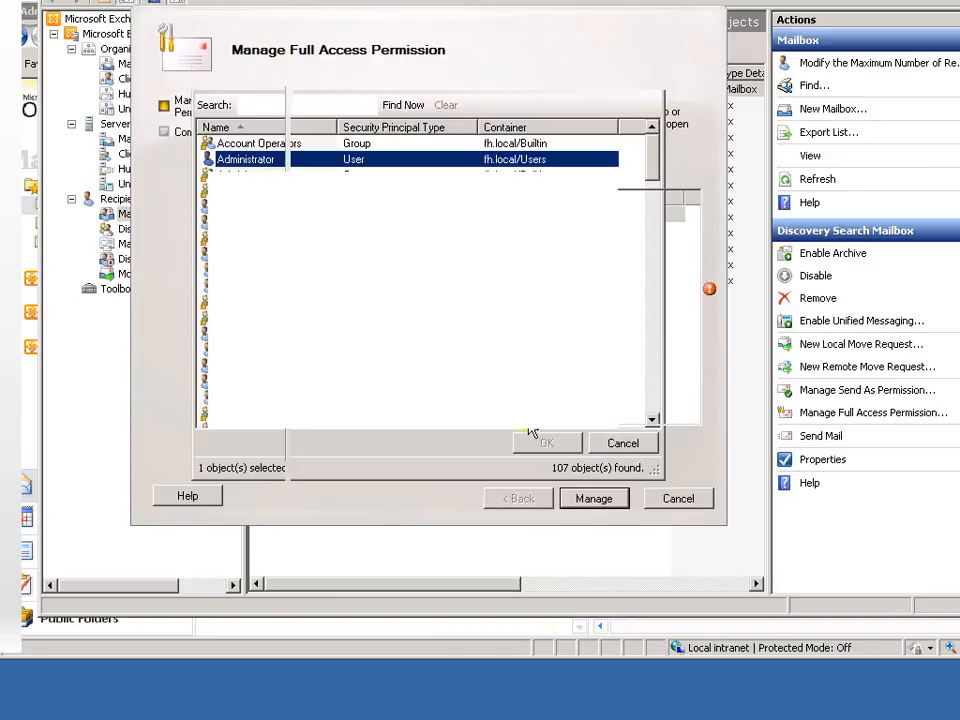
pyautogui.click(548, 444)
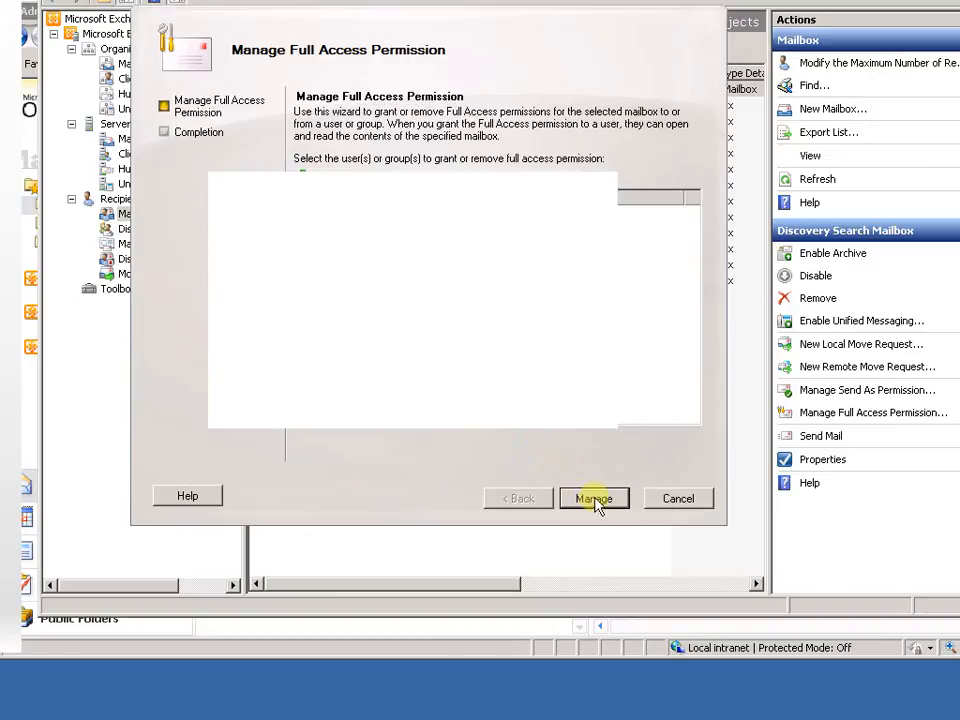
pyautogui.click(592, 498)
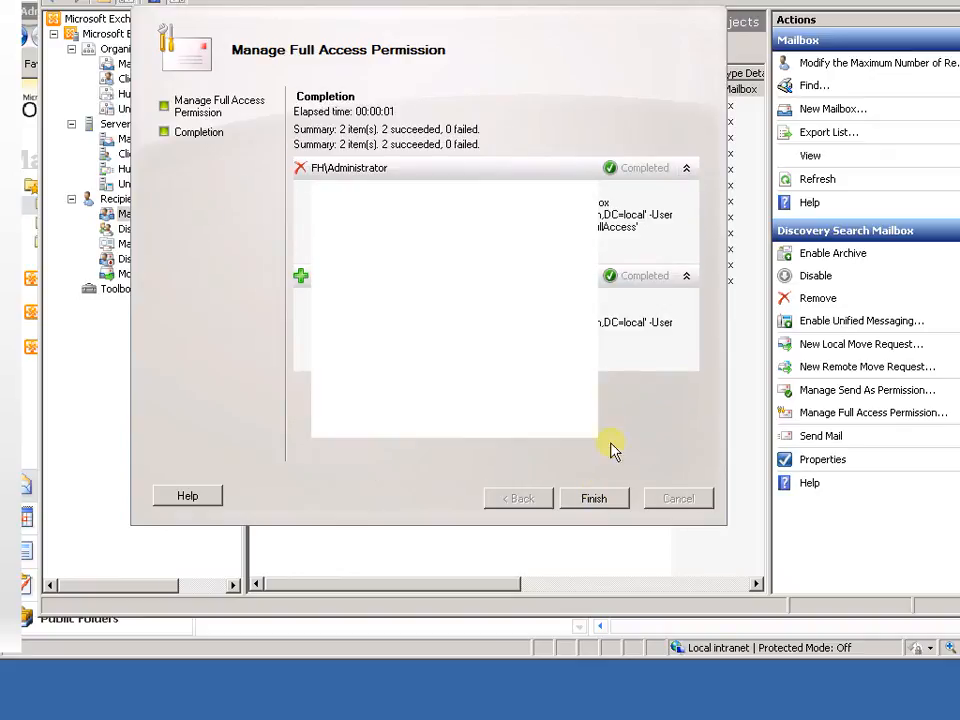
pyautogui.click(592, 498)
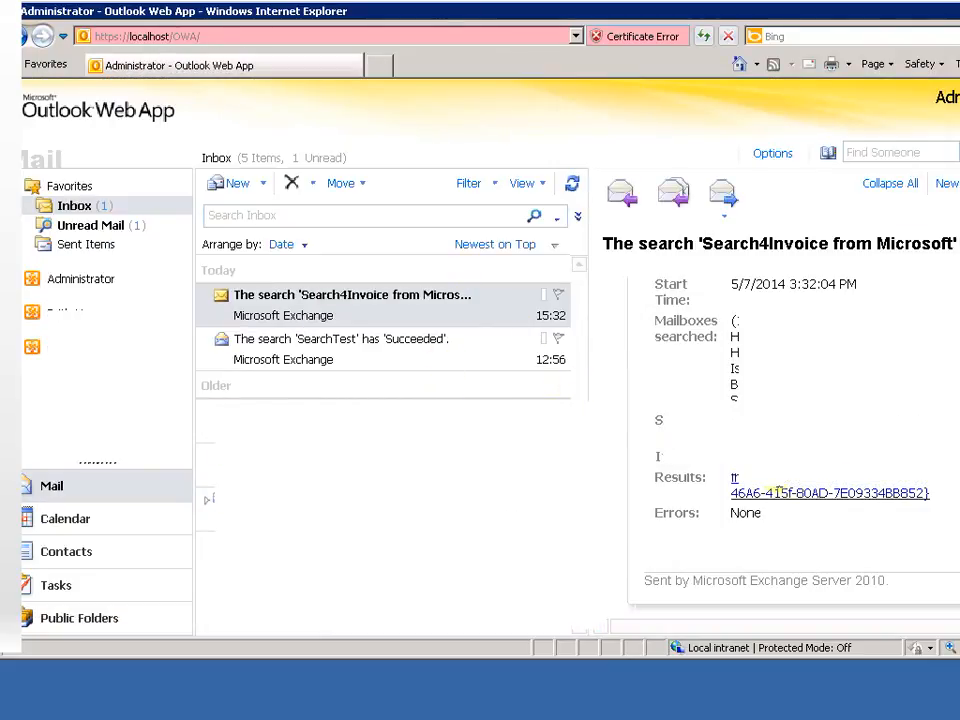
pyautogui.moveTo(792, 492)
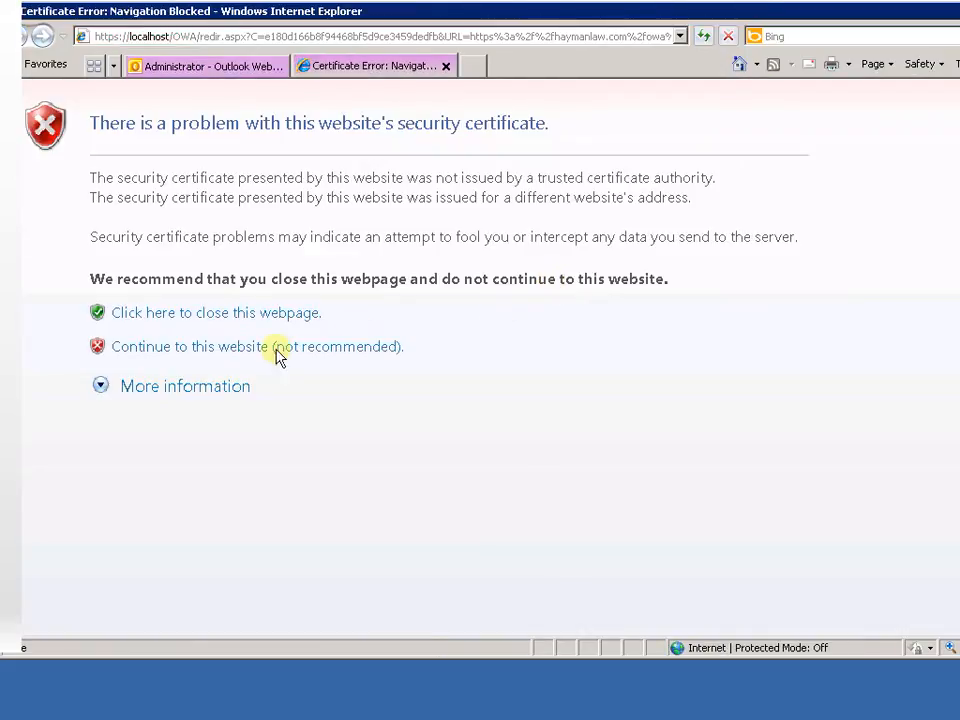
# Step: Continue past the certificate warning into Discovery Search Mailbox and view the Search4Invoice results message
pyautogui.click(186, 346)
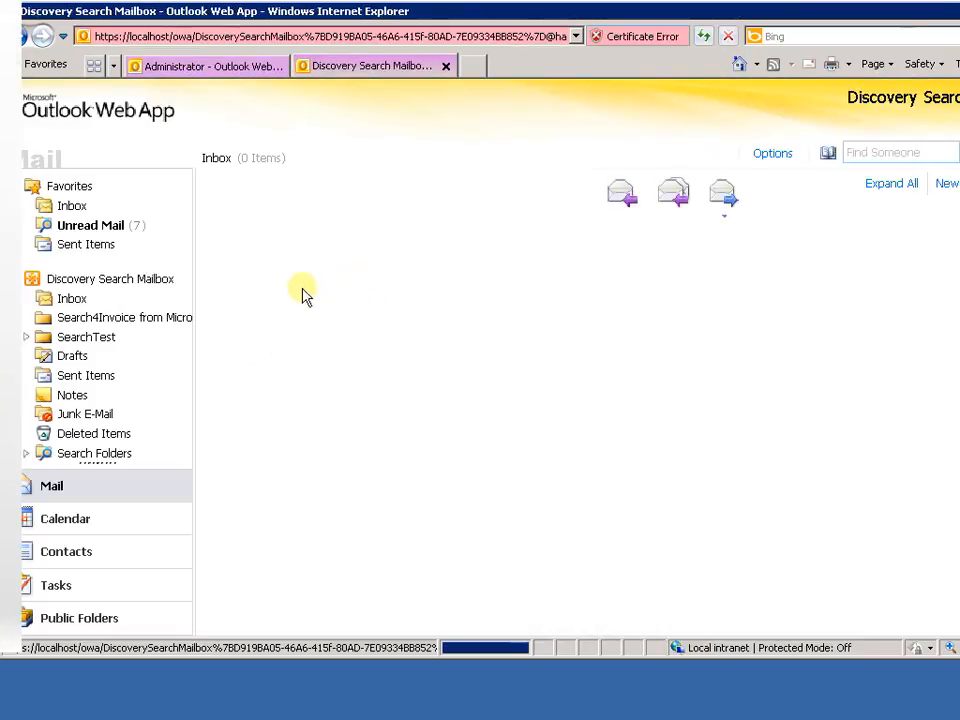
pyautogui.click(72, 298)
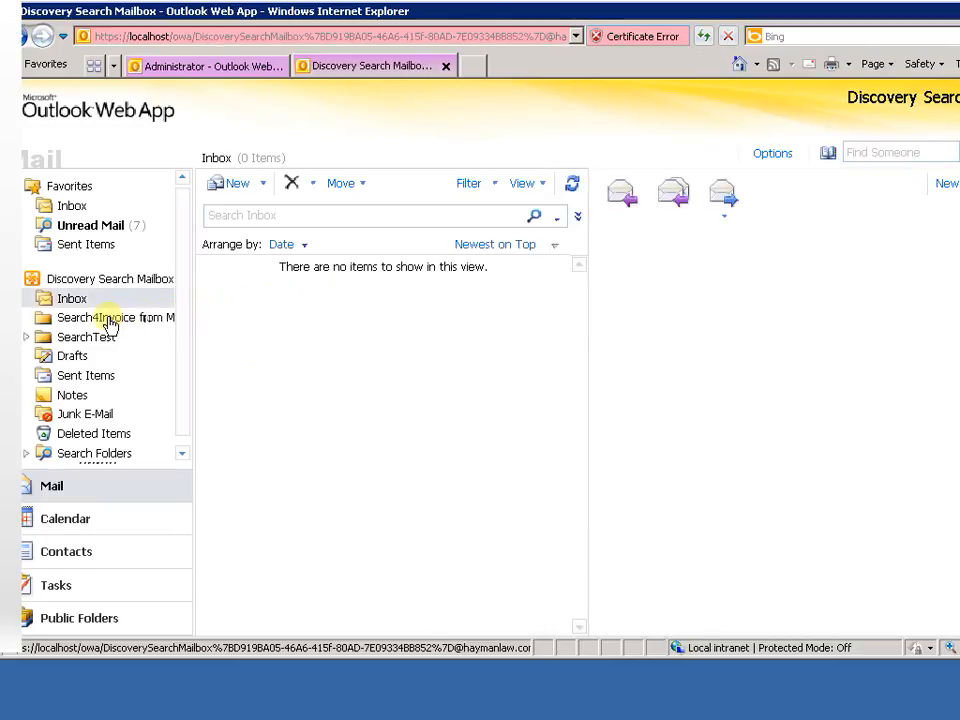
pyautogui.click(116, 316)
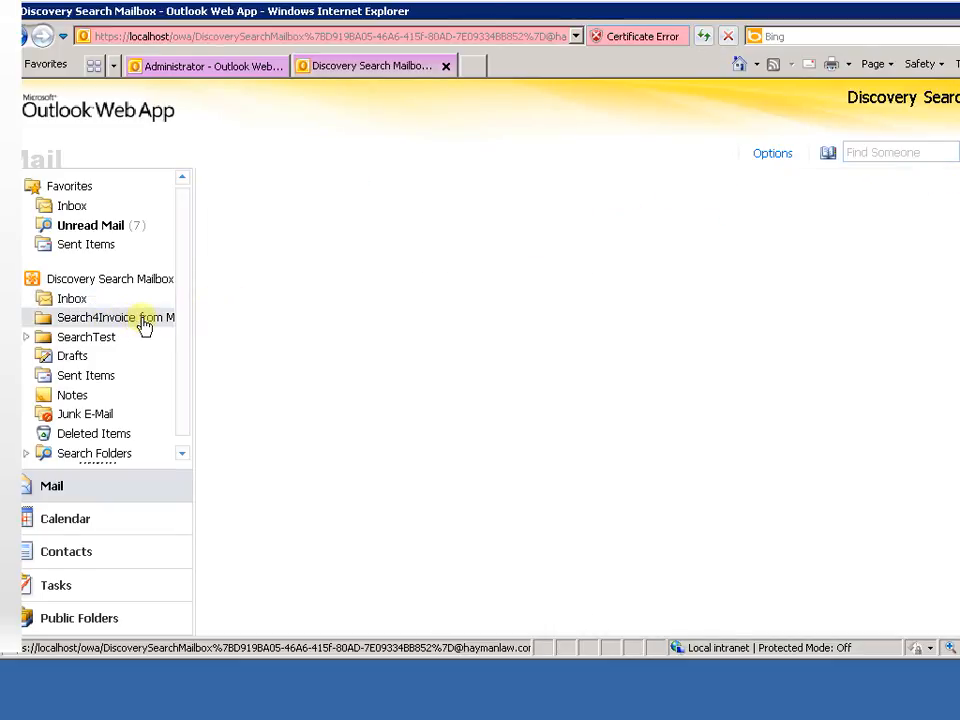
pyautogui.click(116, 316)
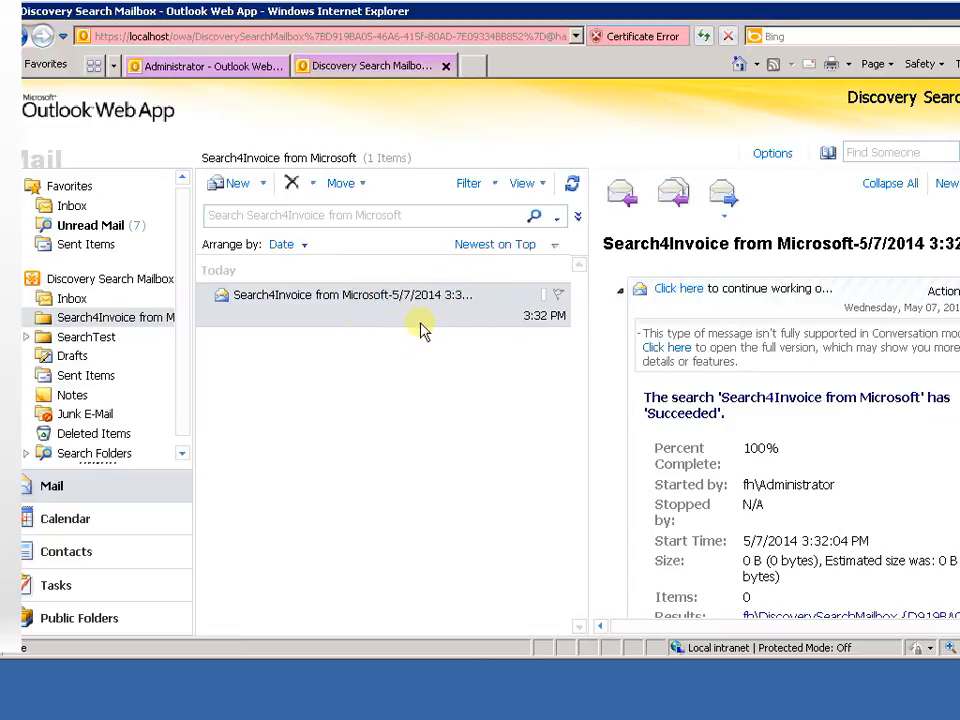
pyautogui.moveTo(364, 304)
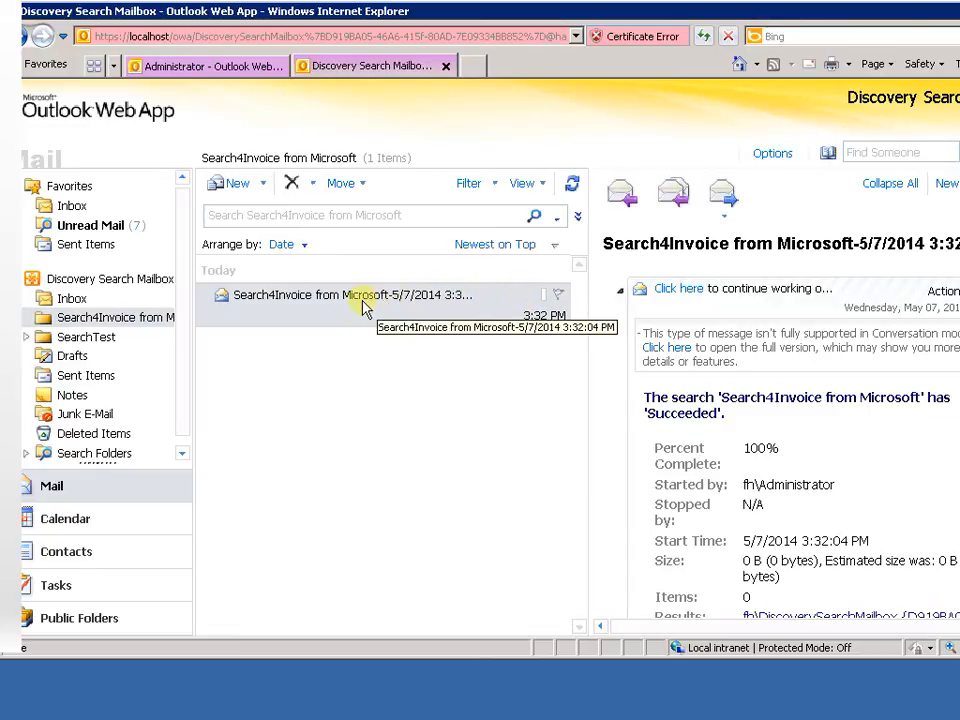
pyautogui.moveTo(536, 304)
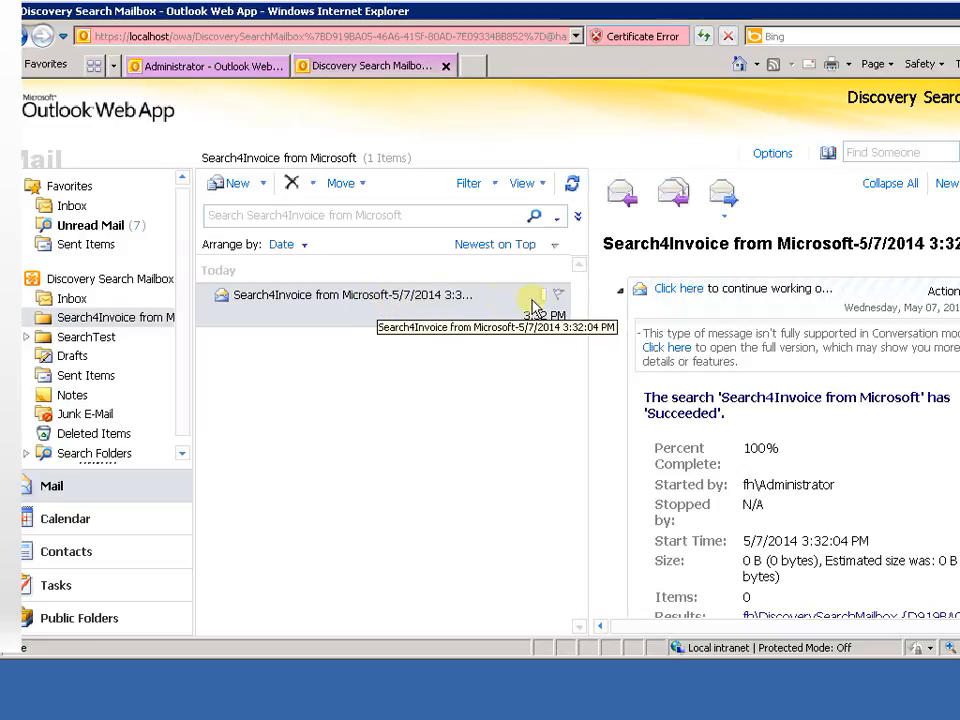